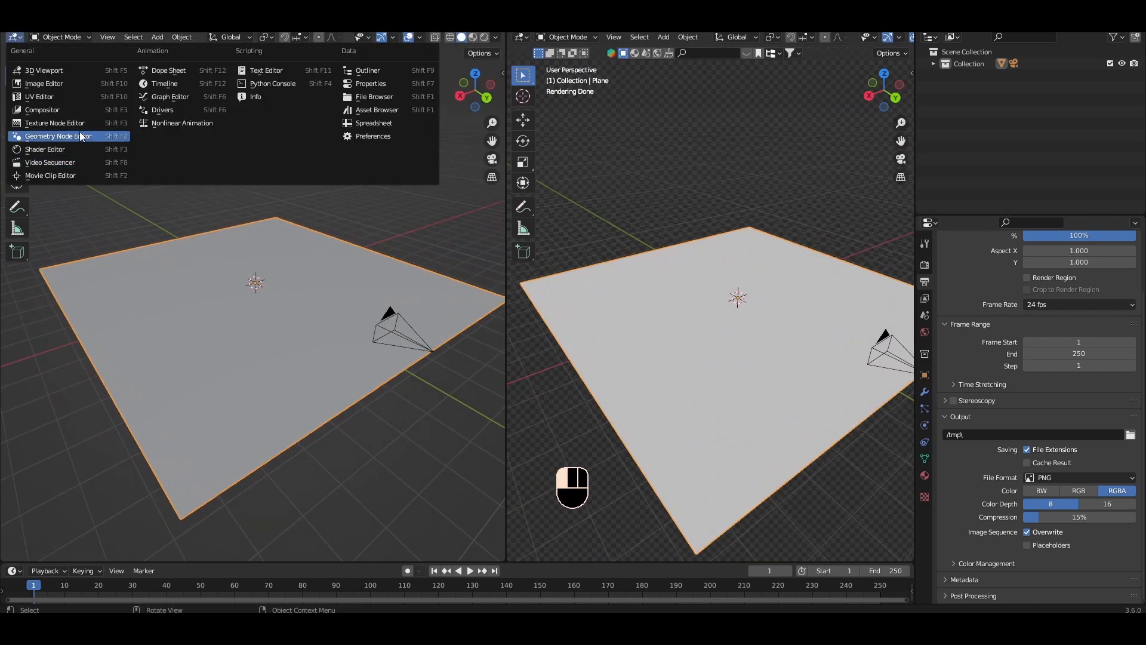
# Switch the left area to the Geometry Node Editor and move the new cube up along Z onto the plane
pyautogui.click(57, 136)
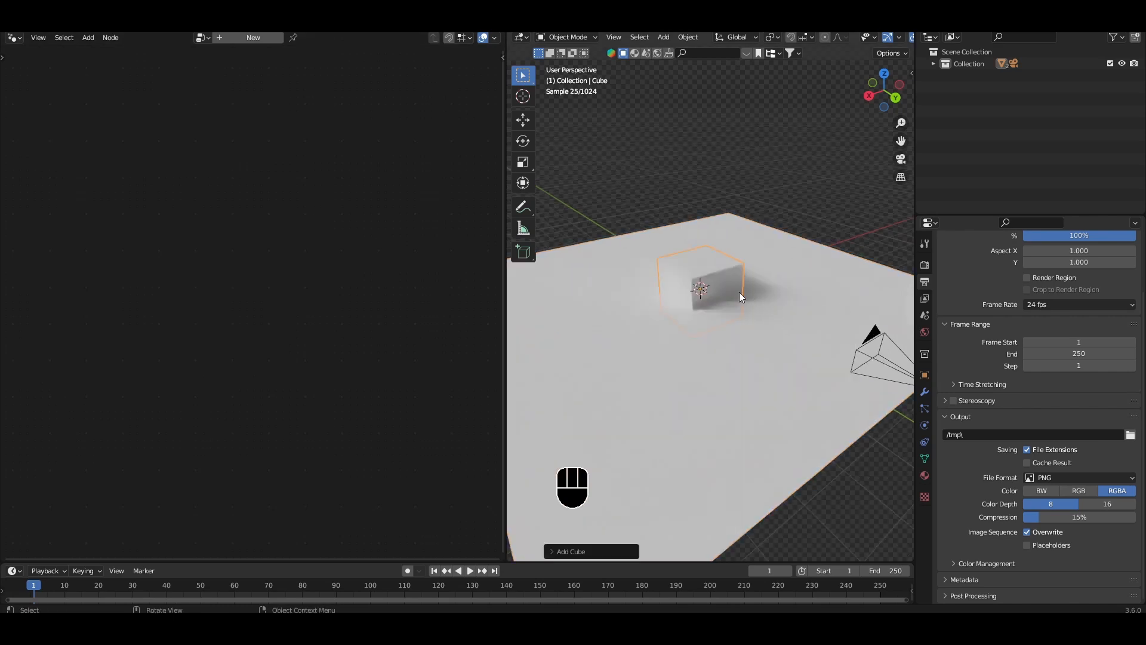
pyautogui.press('g')
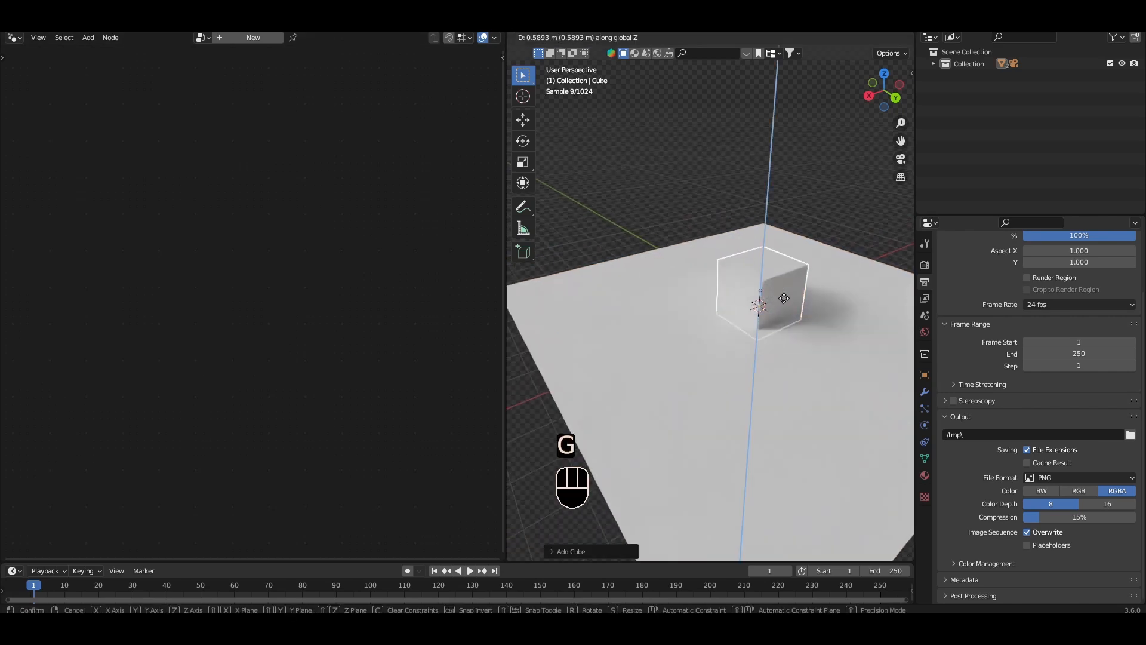
pyautogui.click(760, 293)
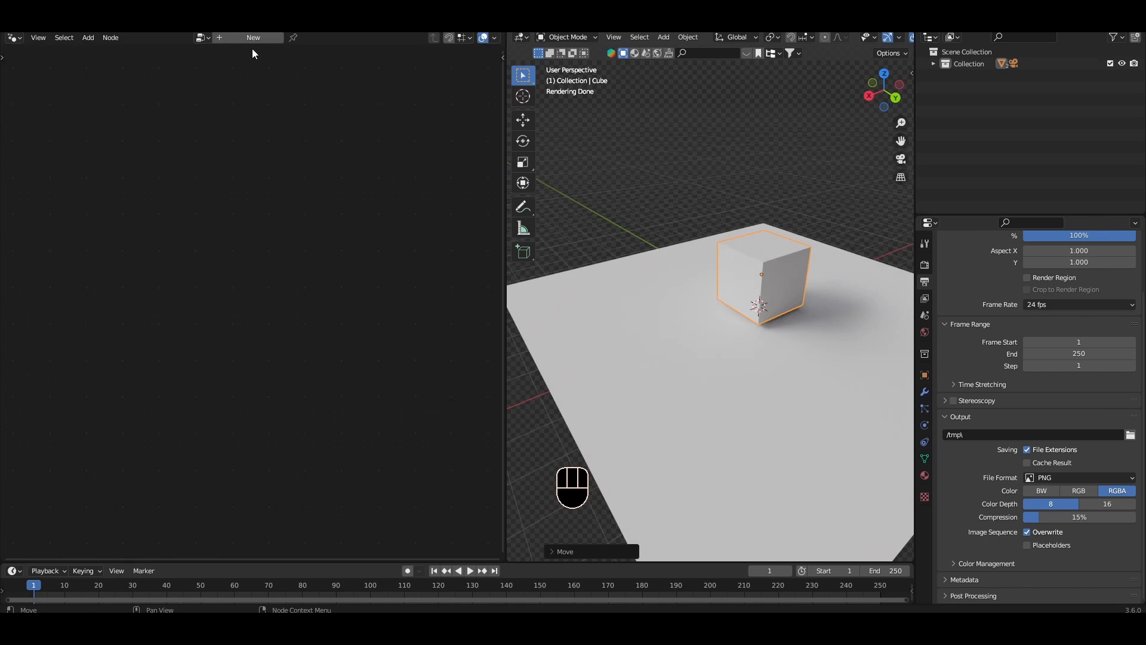
# Create a new geometry node tree on the cube and name it 'Porous material'
pyautogui.click(253, 37)
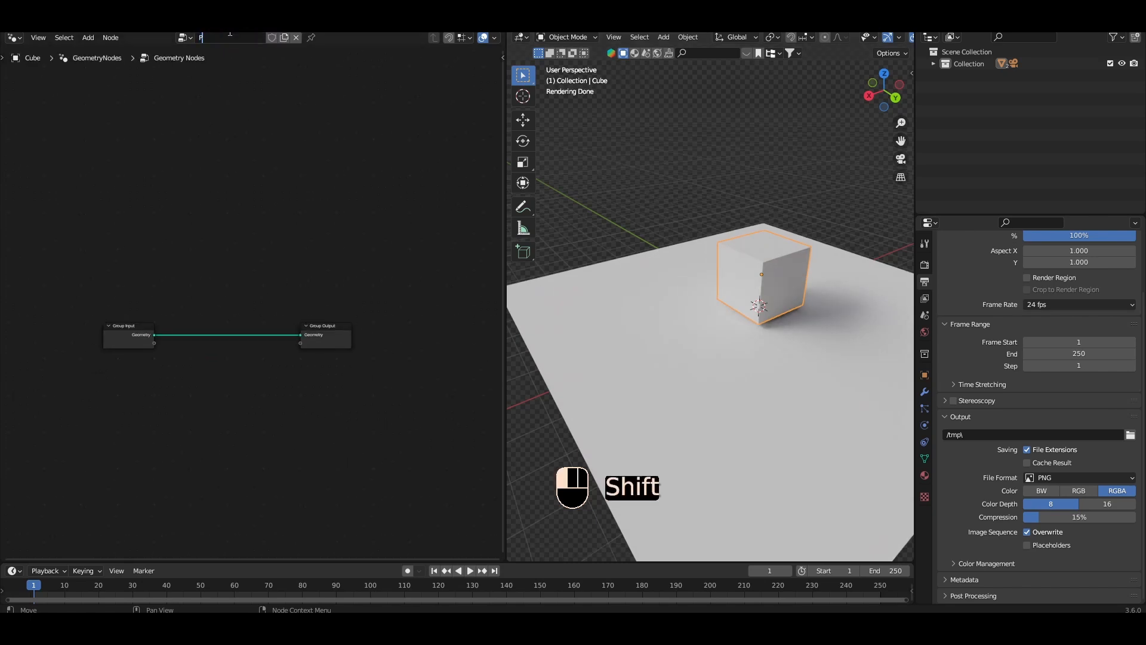
pyautogui.write('Porous material')
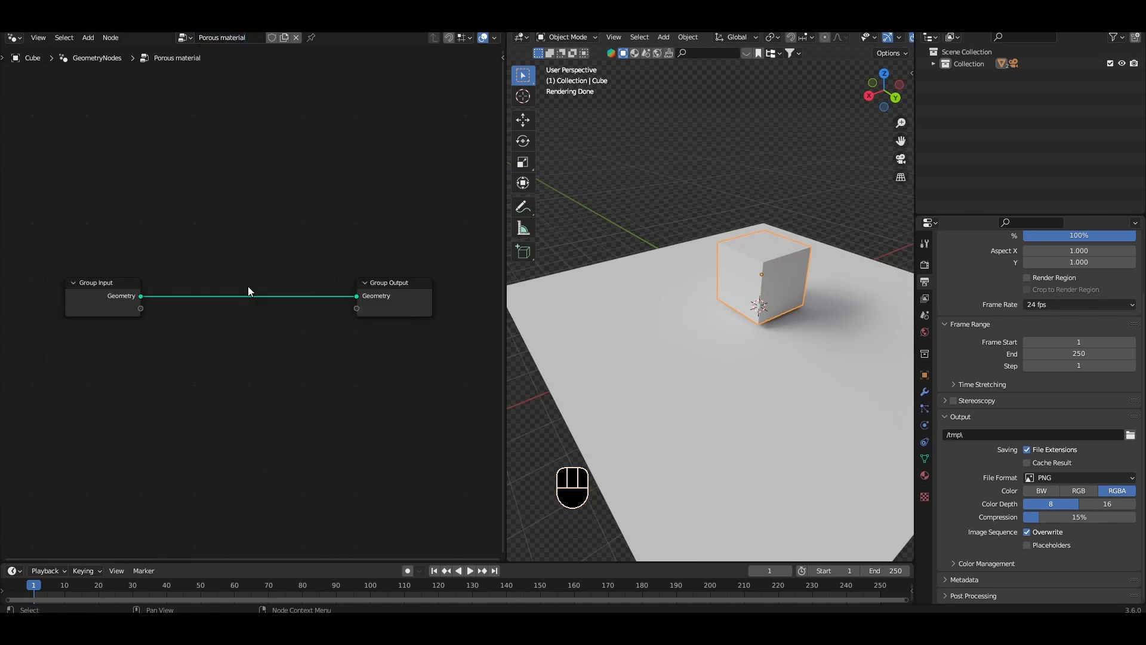
pyautogui.moveTo(204, 273)
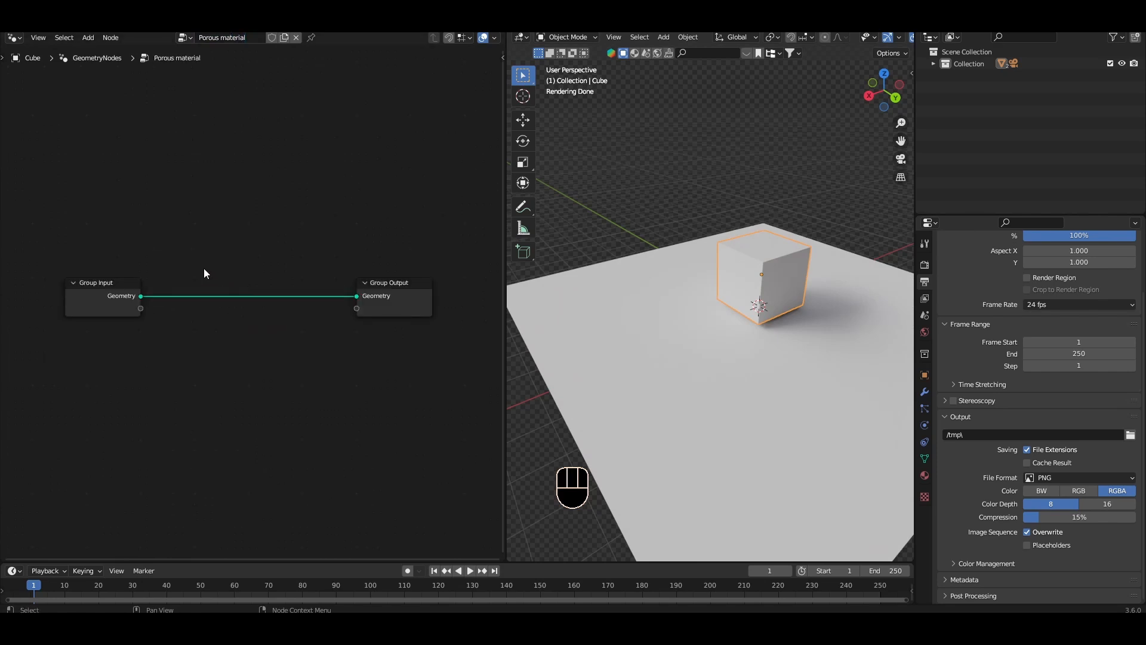
pyautogui.moveTo(172, 289)
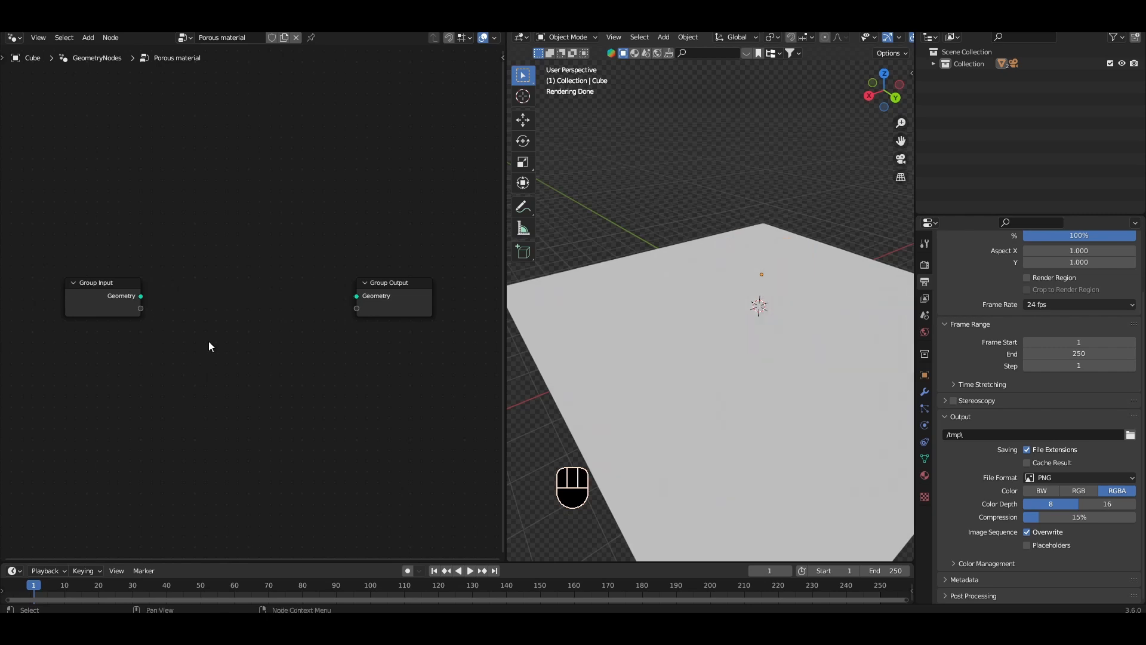
# Add a Volume Cube node and feed its Volume output into a Volume to Mesh node
pyautogui.press('shift+a')
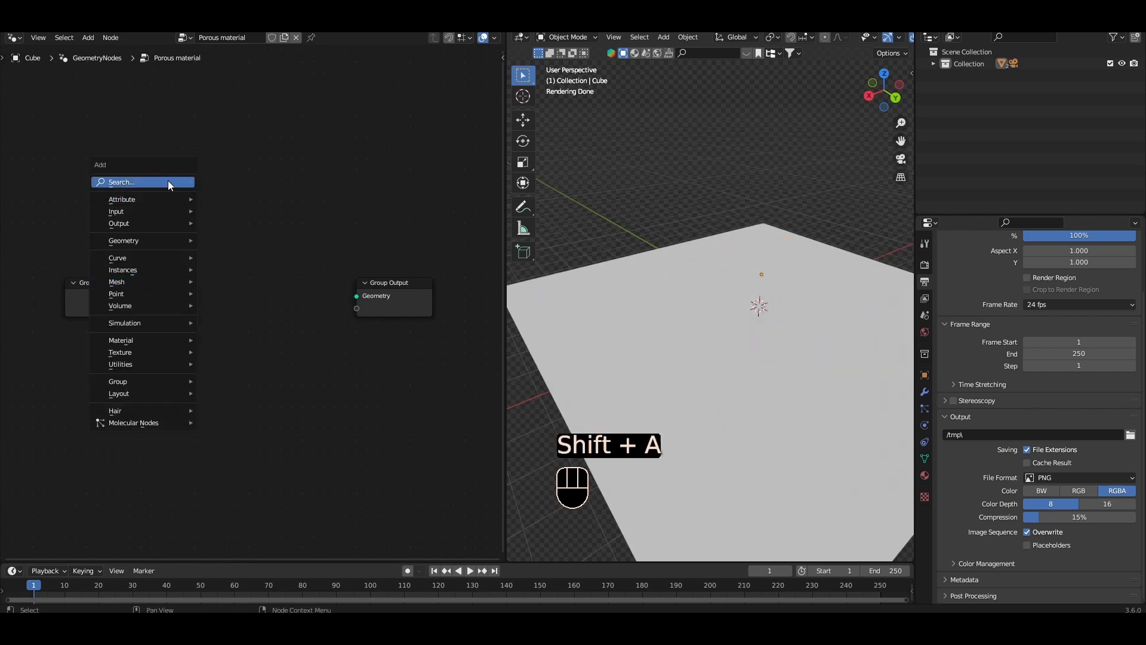
pyautogui.write('v')
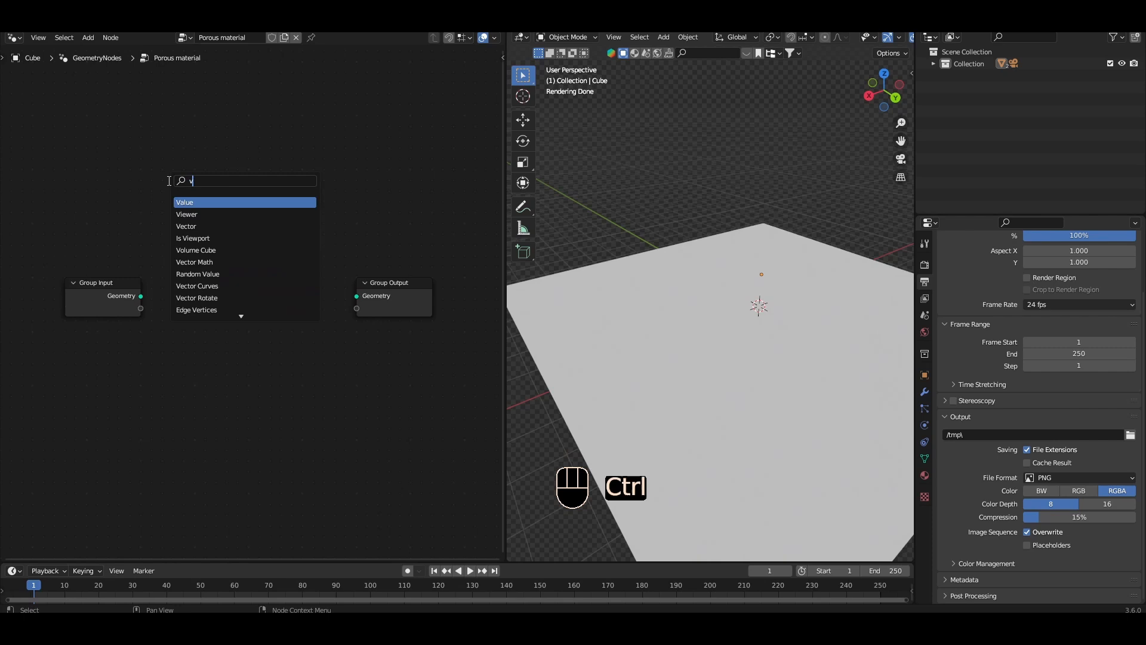
pyautogui.click(195, 250)
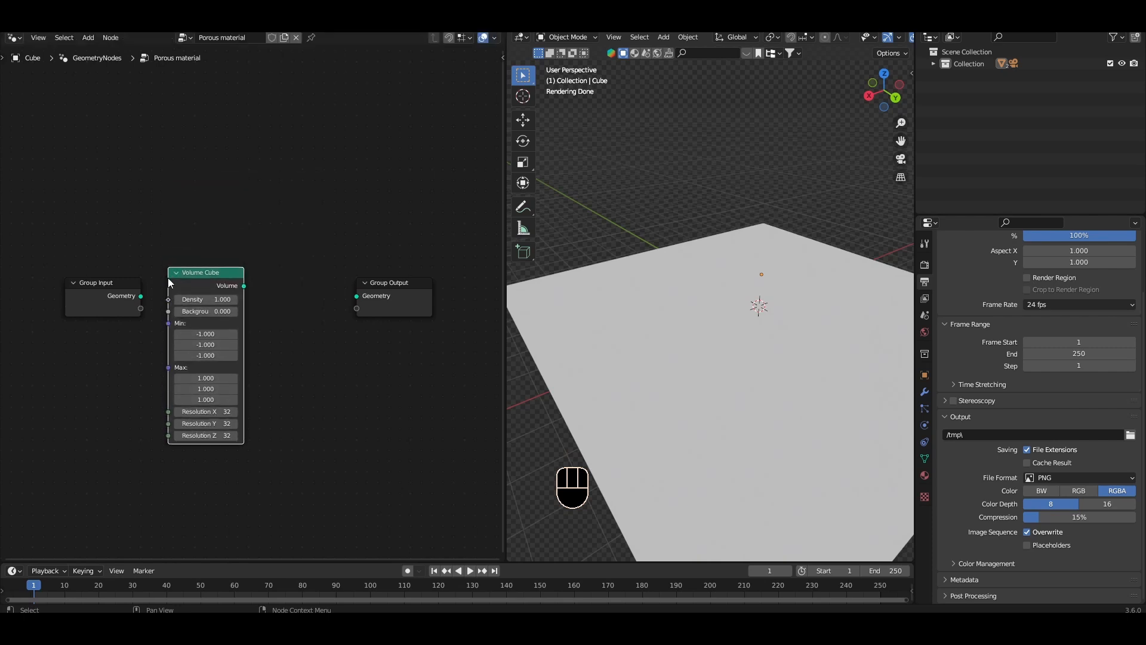
pyautogui.moveTo(243, 286); pyautogui.dragTo(278, 293)
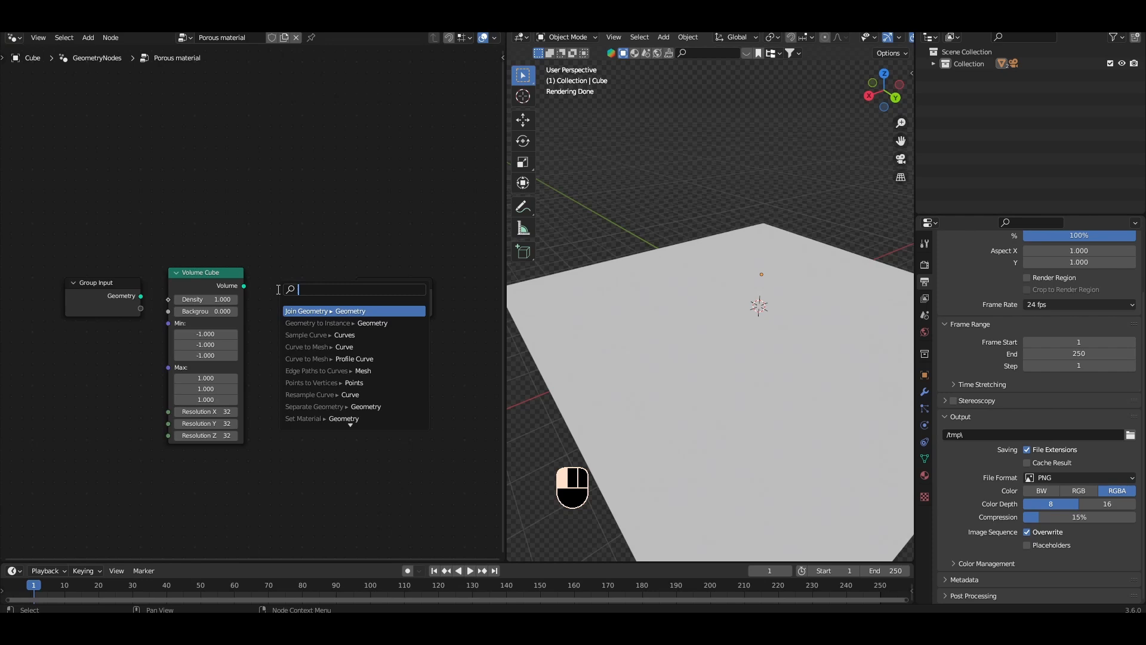
pyautogui.write('volume to')
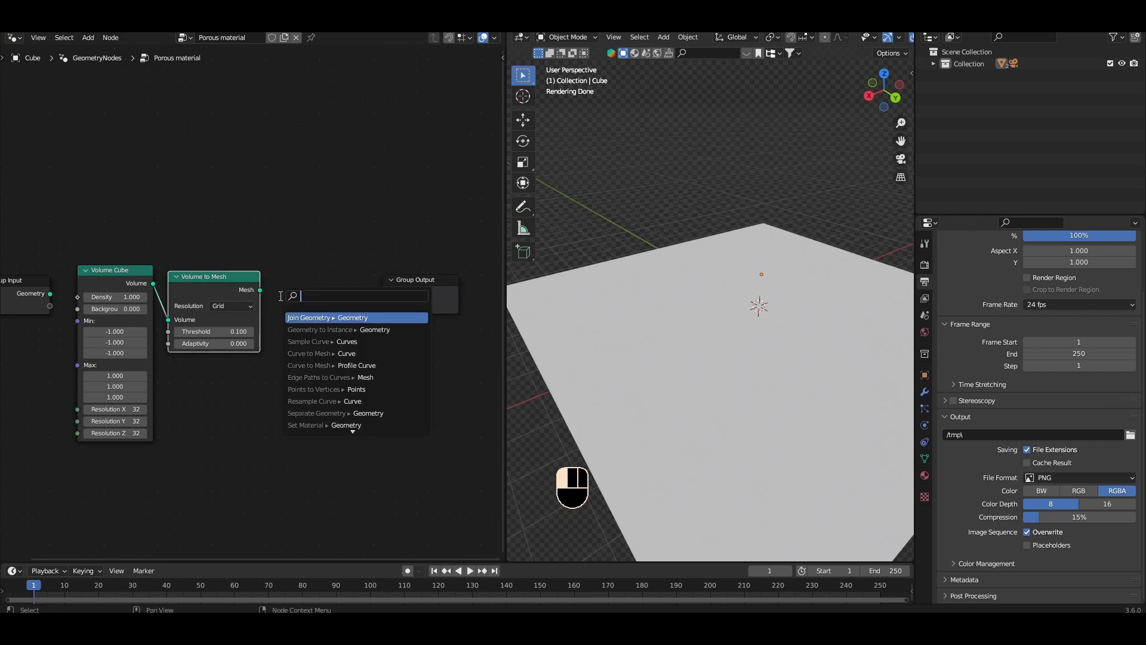
# Extend the chain with Set Shade Smooth followed by Set Material
pyautogui.write('set shade')
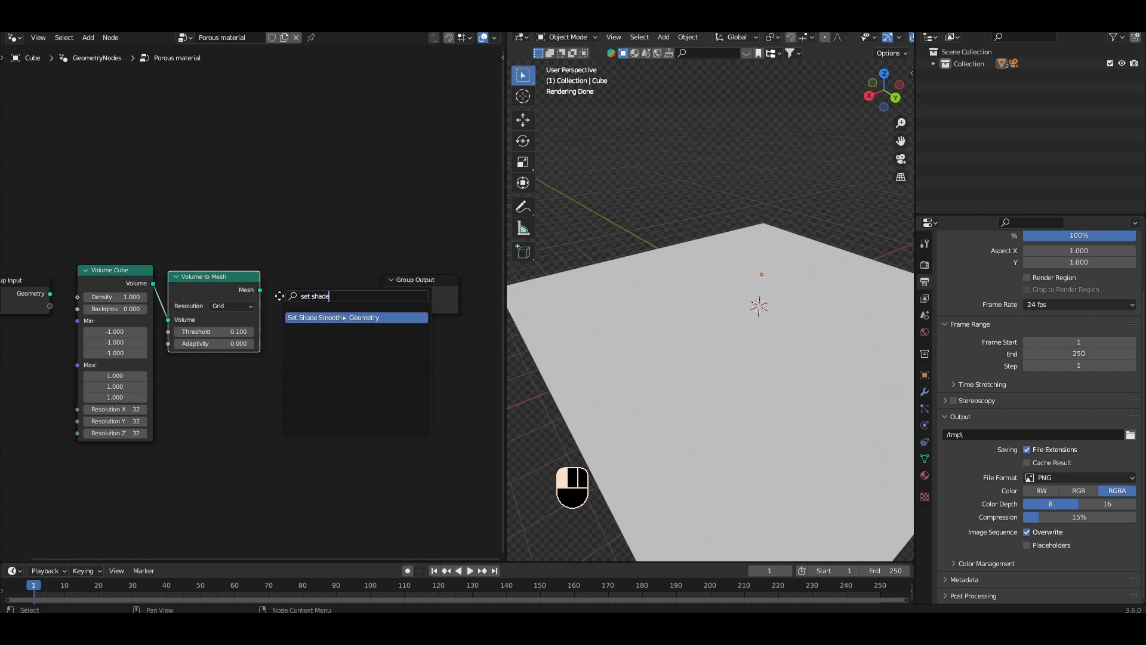
pyautogui.click(356, 318)
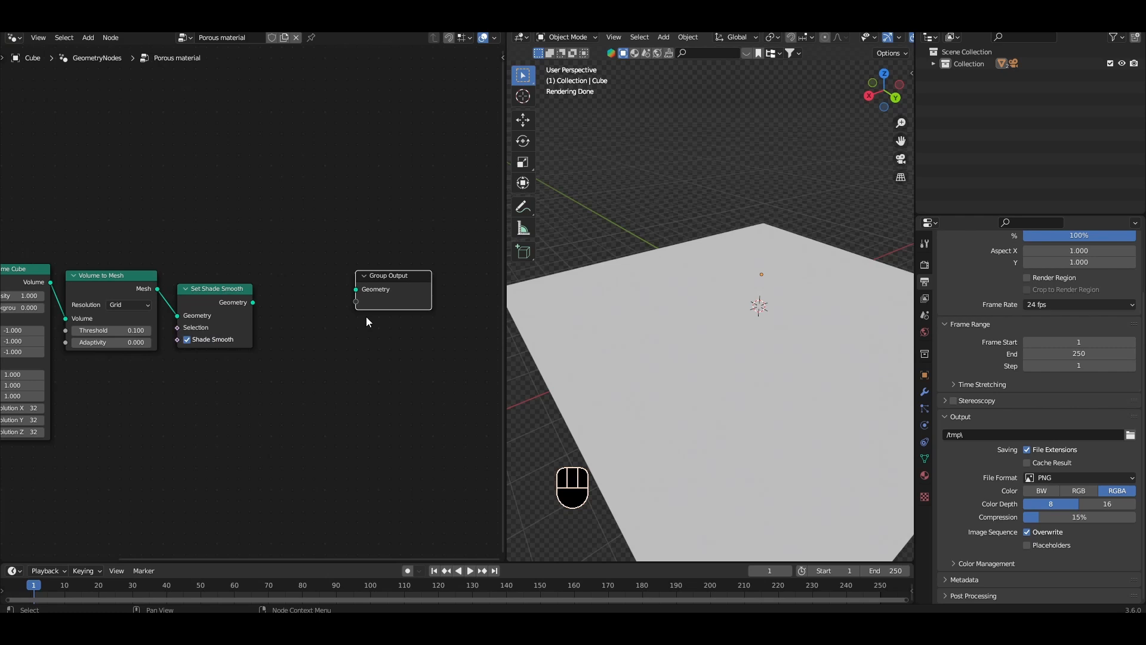
pyautogui.write('set')
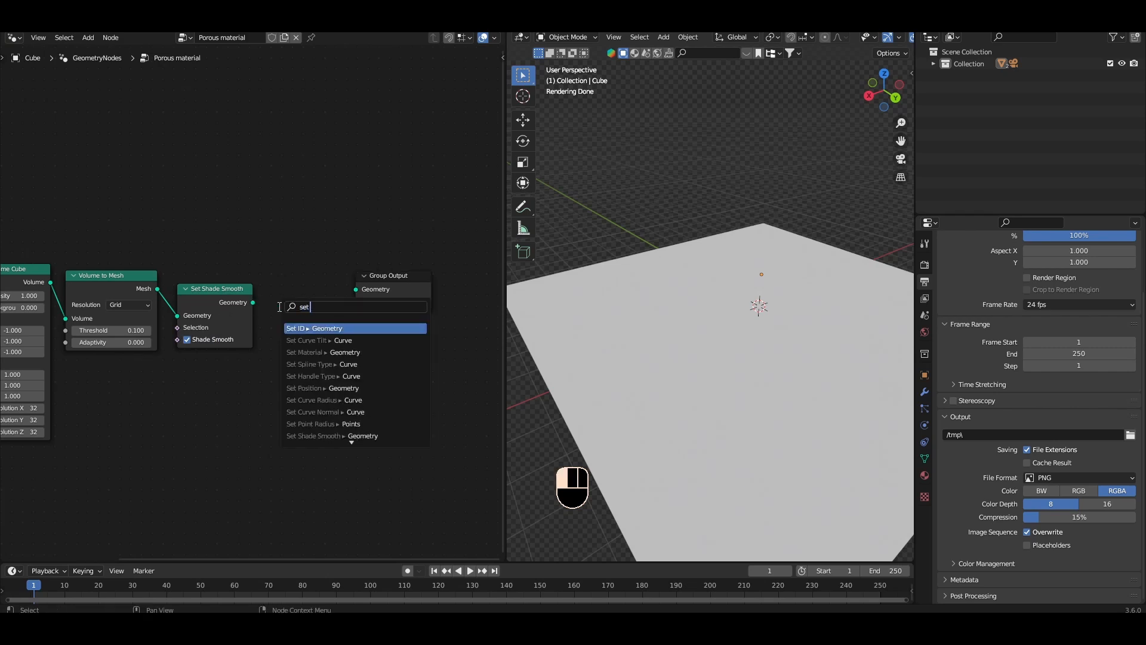
pyautogui.write('mater')
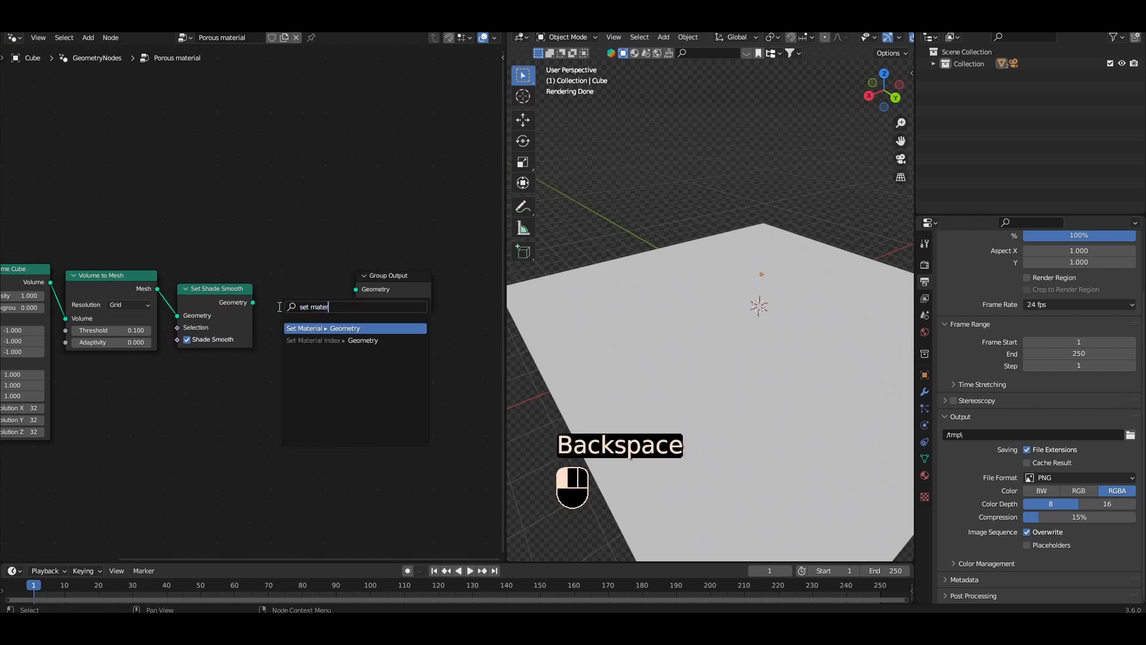
pyautogui.click(330, 329)
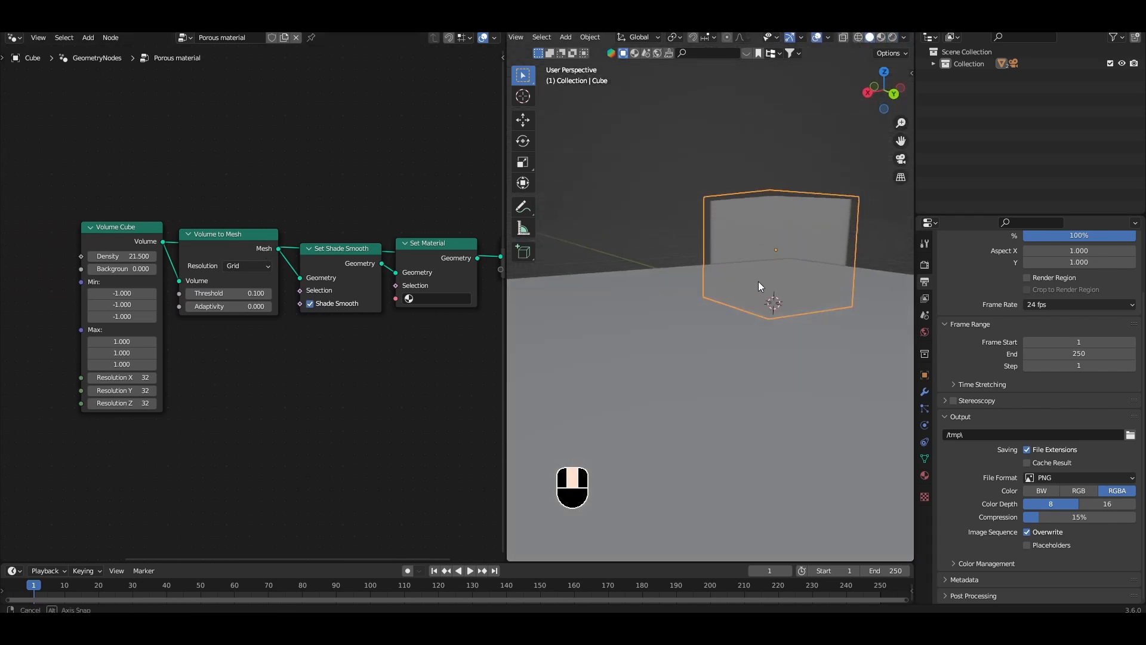
# Orbit the viewport to inspect the smooth rounded volume-generated cube
pyautogui.moveTo(760, 285); pyautogui.dragTo(708, 208)
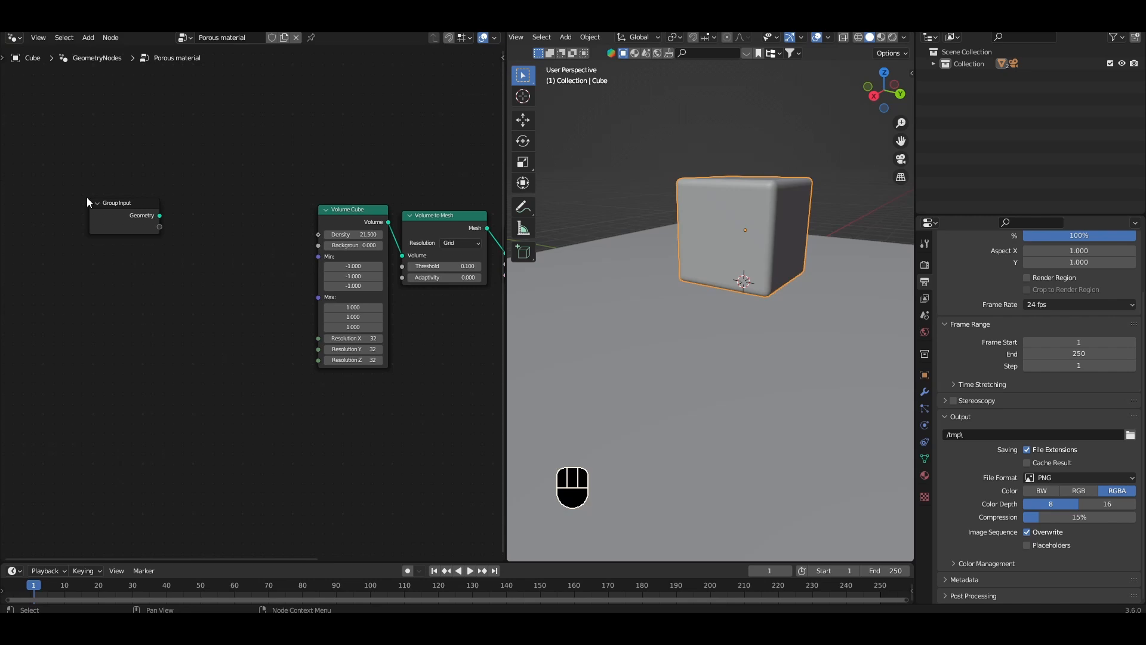
# Add a Voronoi Texture node and wire its Distance output into the Volume Cube Density
pyautogui.press('shift+a')
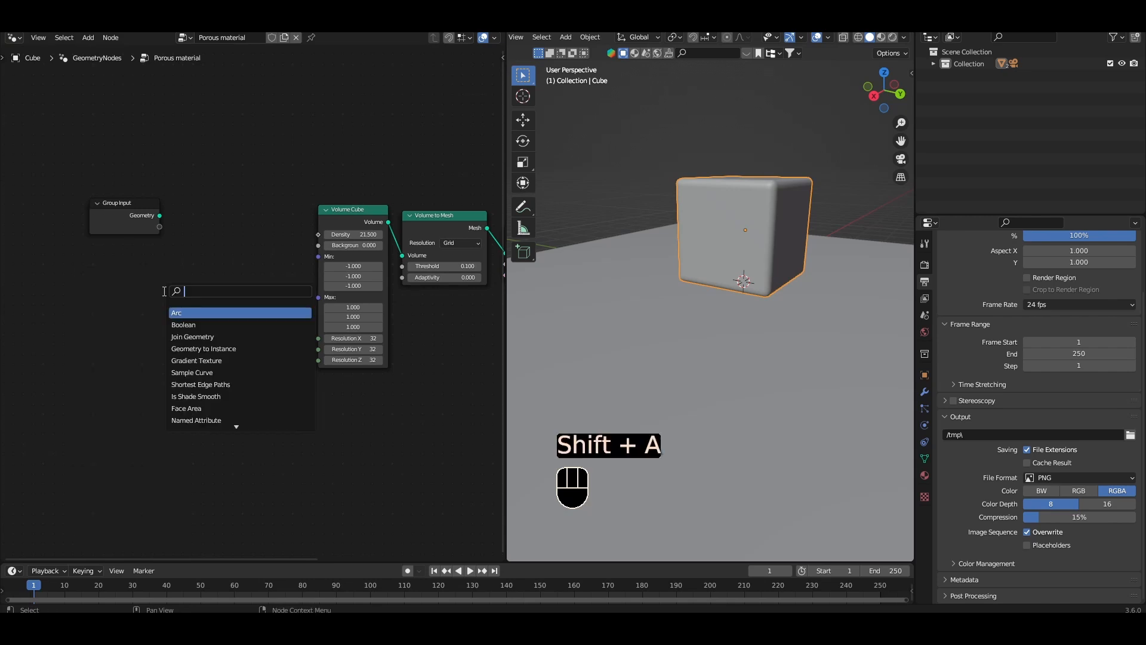
pyautogui.write('vor')
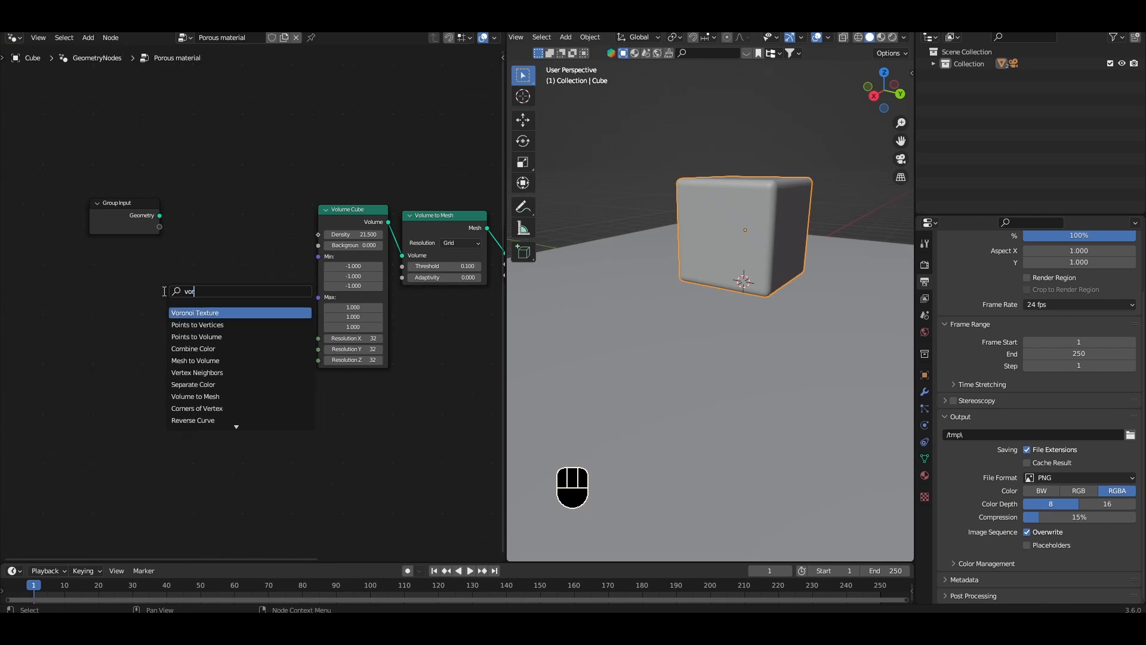
pyautogui.click(195, 312)
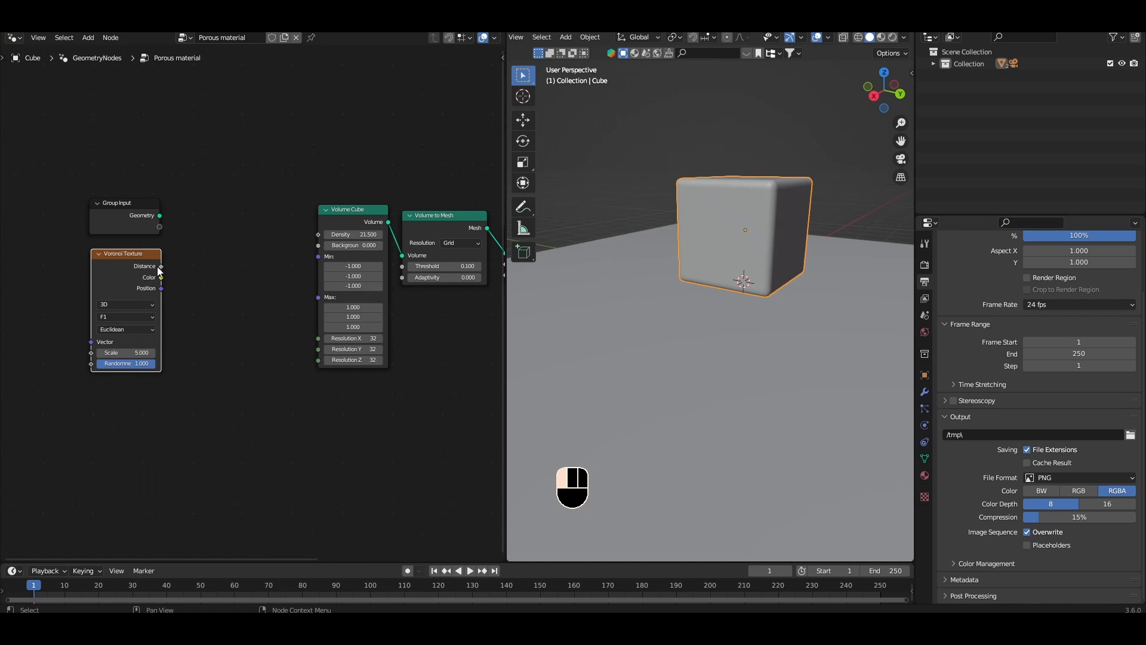
pyautogui.moveTo(160, 265); pyautogui.dragTo(317, 234)
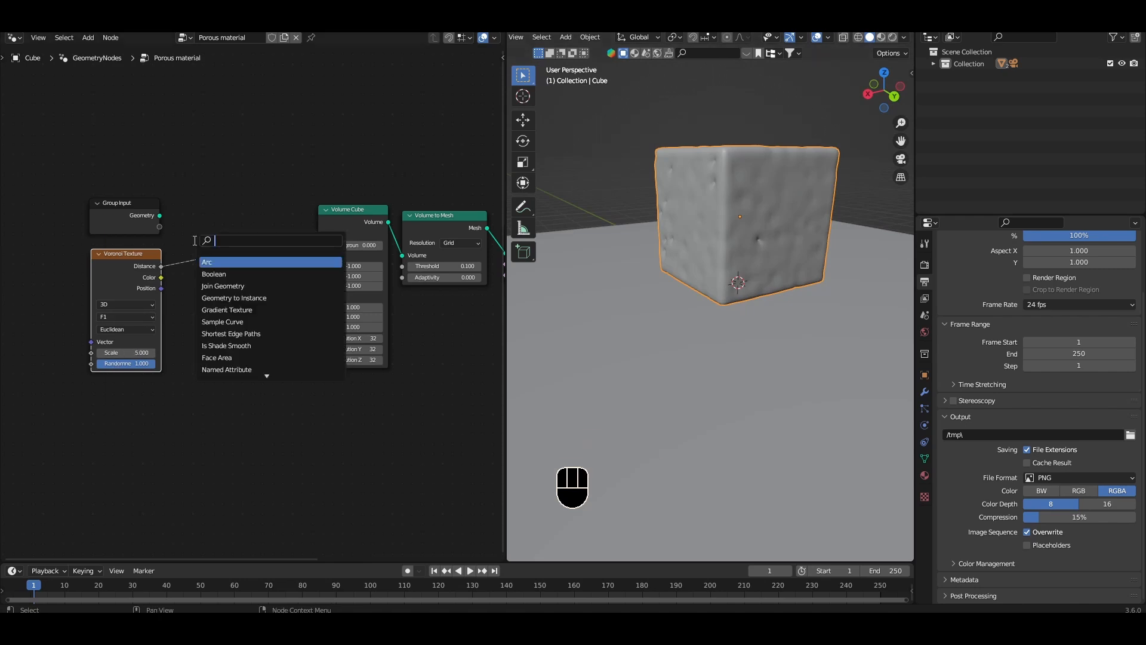
# Insert a Color Ramp between Voronoi Distance and Density and tighten its gradient to carve holes
pyautogui.write('color r')
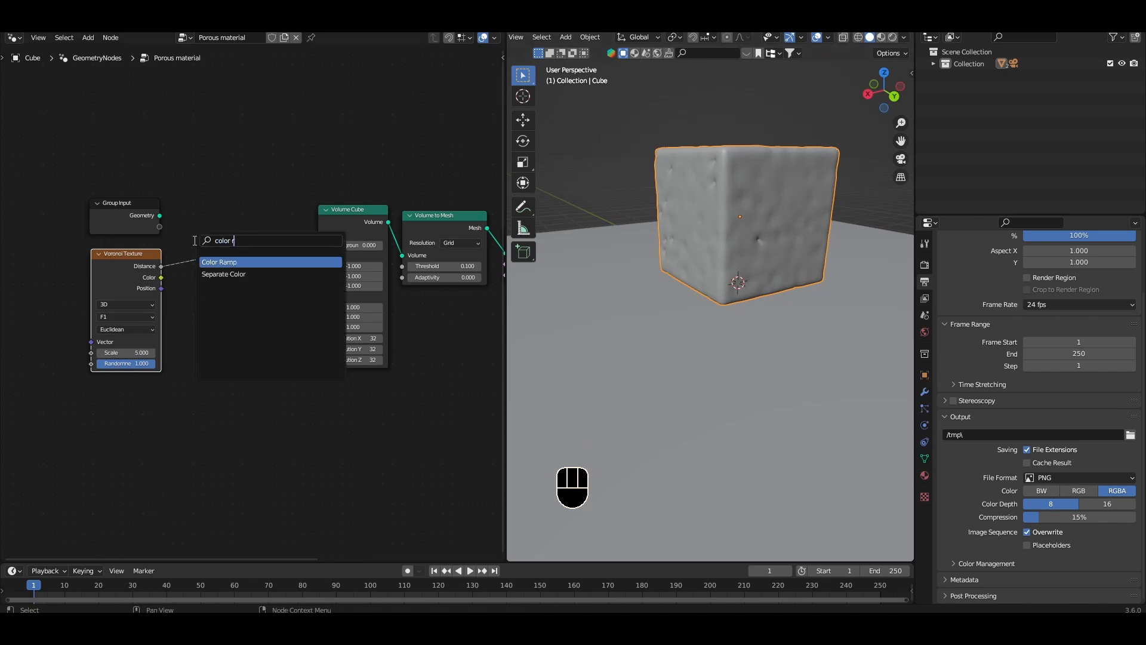
pyautogui.click(220, 261)
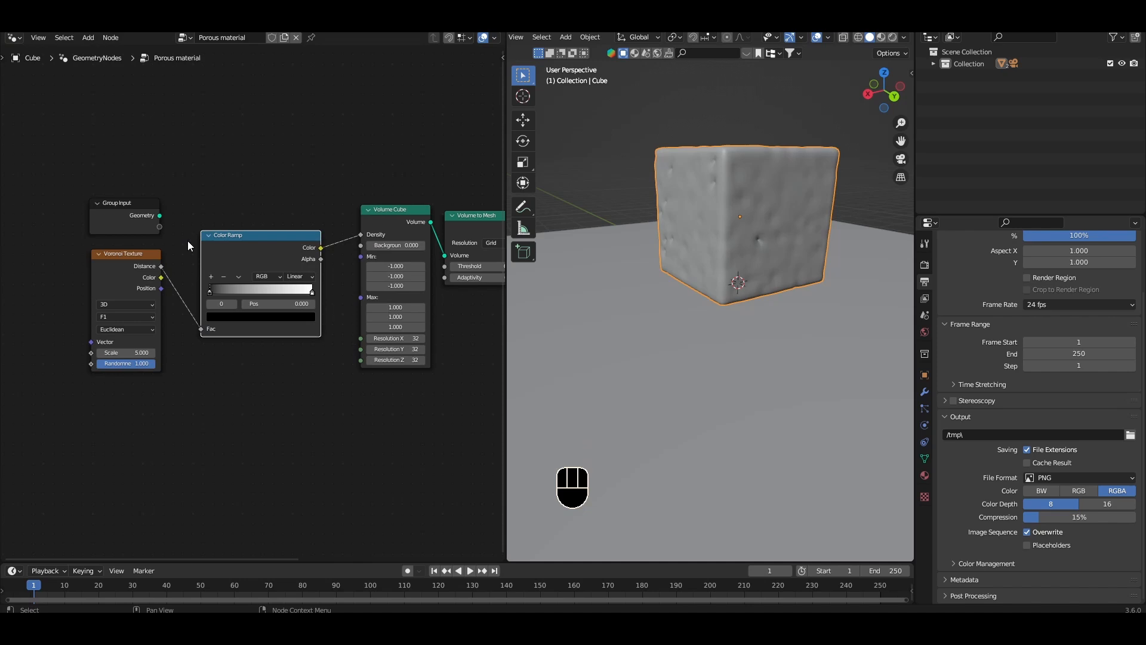
pyautogui.moveTo(210, 311); pyautogui.dragTo(322, 320)
pyautogui.write('in')
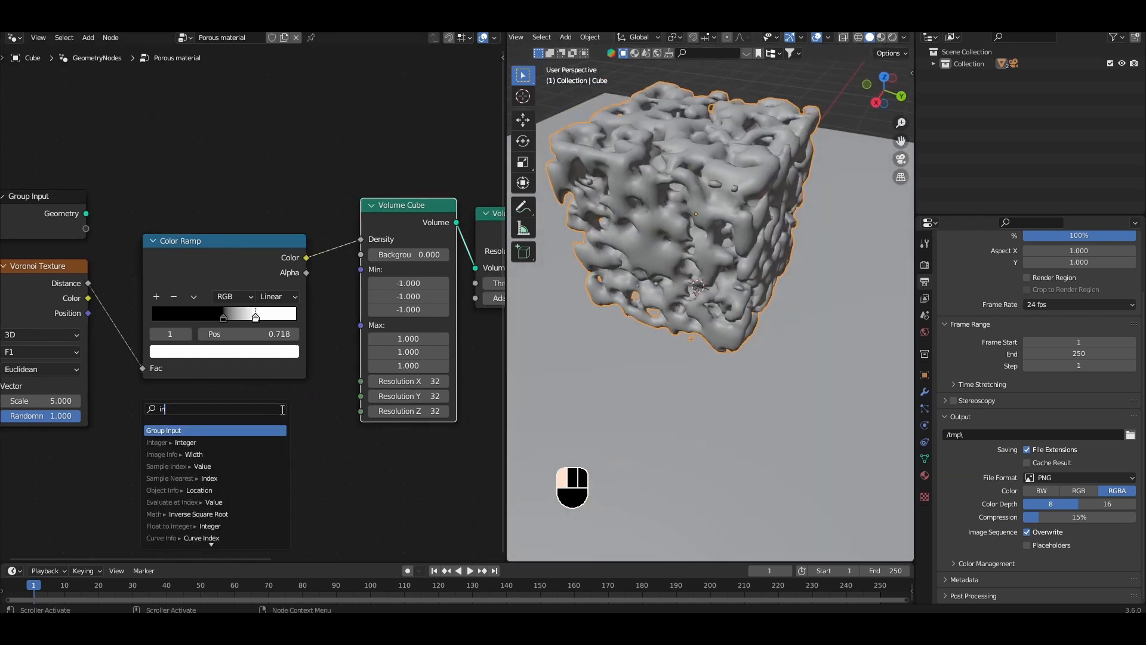
# Change the grid resolution value driving the Volume Cube from 32 to 64
pyautogui.click(172, 442)
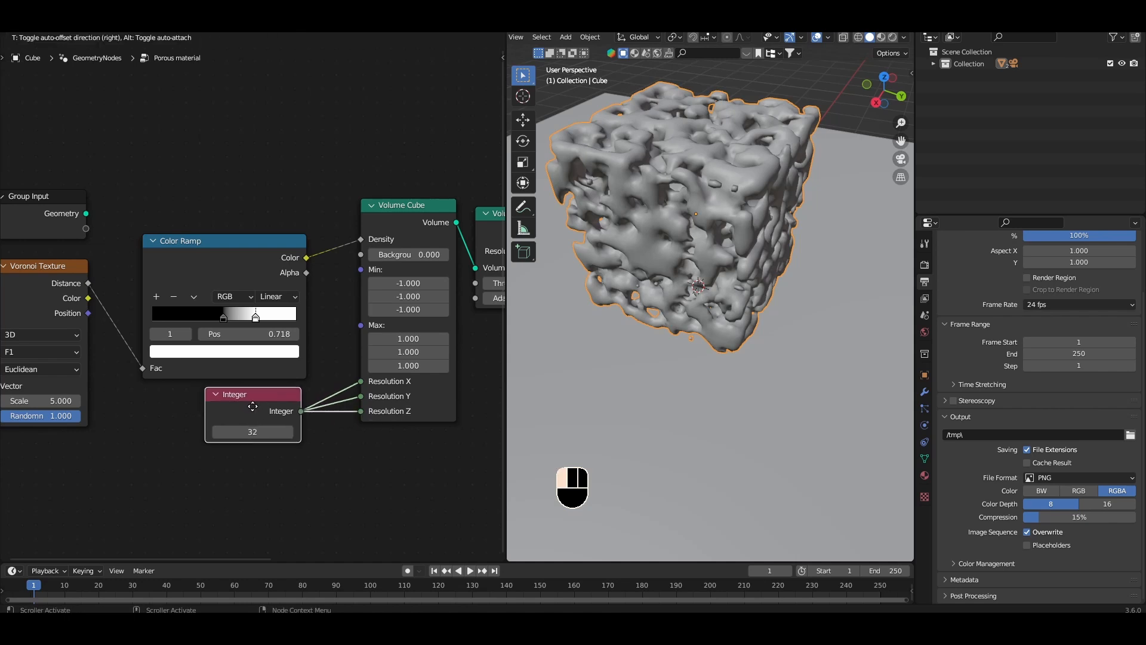
pyautogui.doubleClick(251, 431)
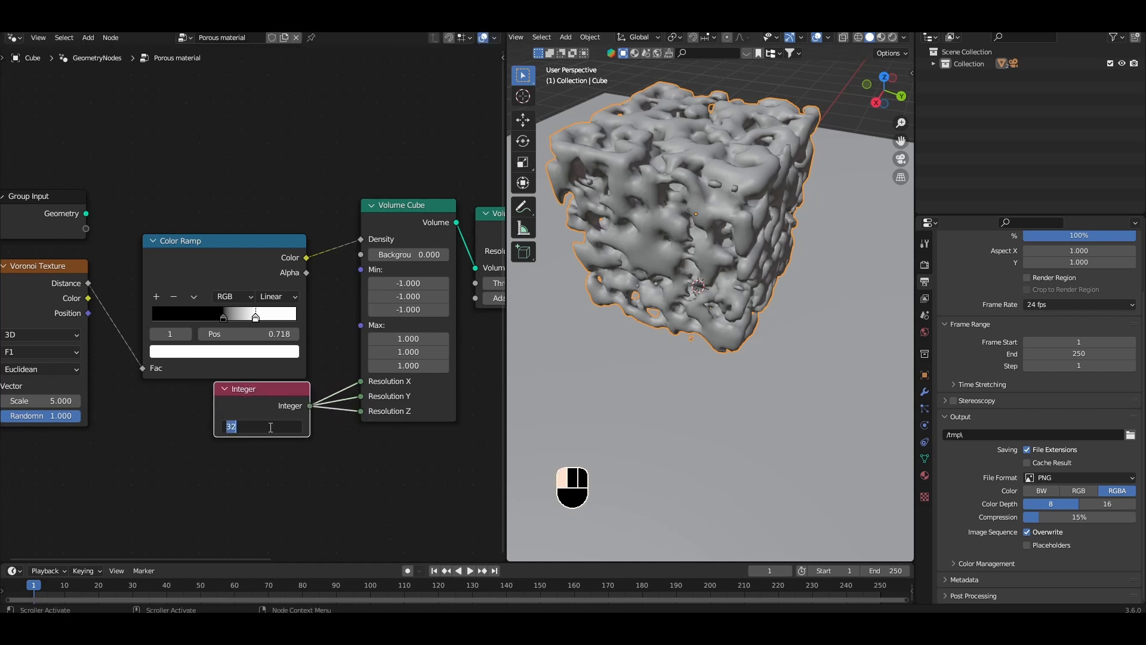
pyautogui.write('64')
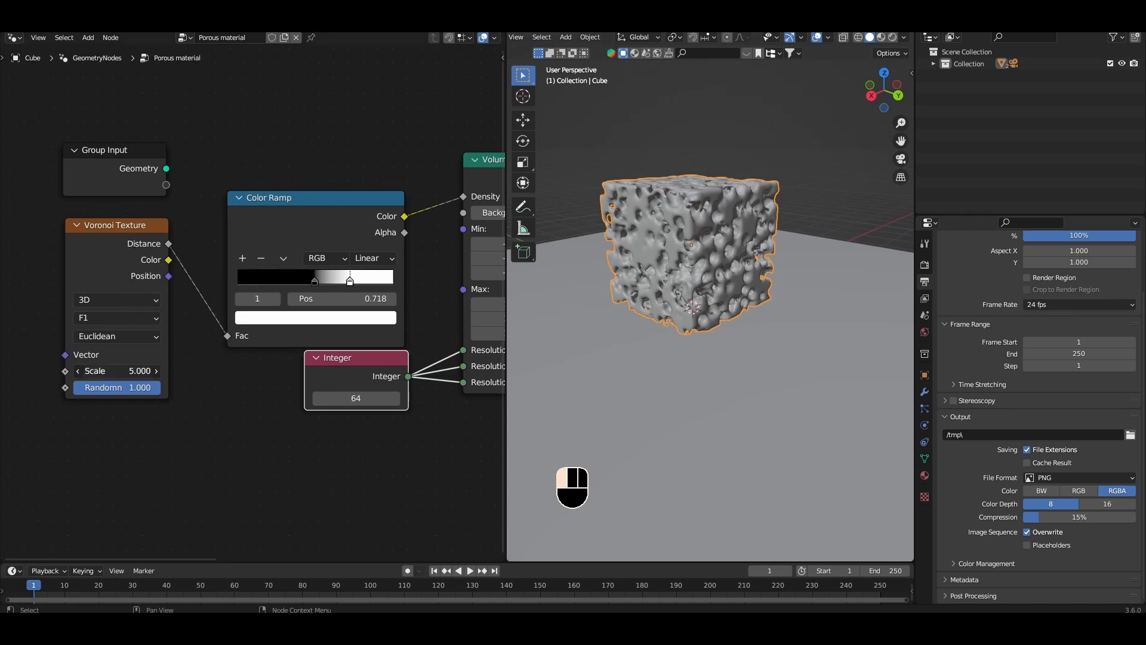
# Lower the Voronoi Texture Scale to 2.3 for fewer, larger holes
pyautogui.moveTo(139, 370); pyautogui.dragTo(96, 371)
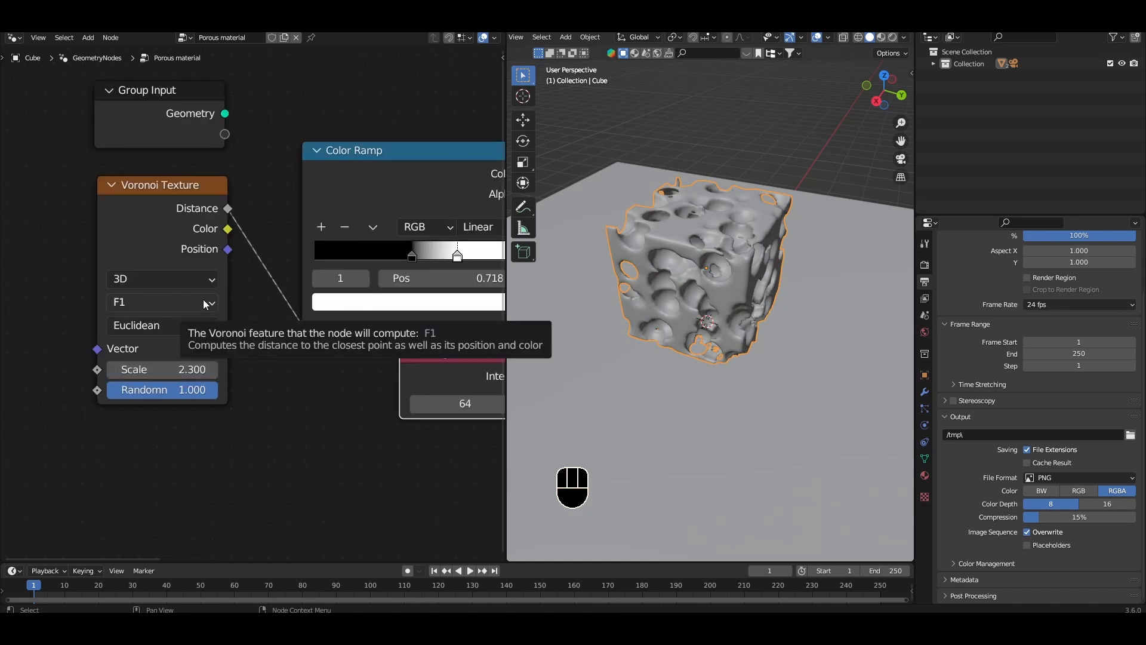
pyautogui.moveTo(619, 268)
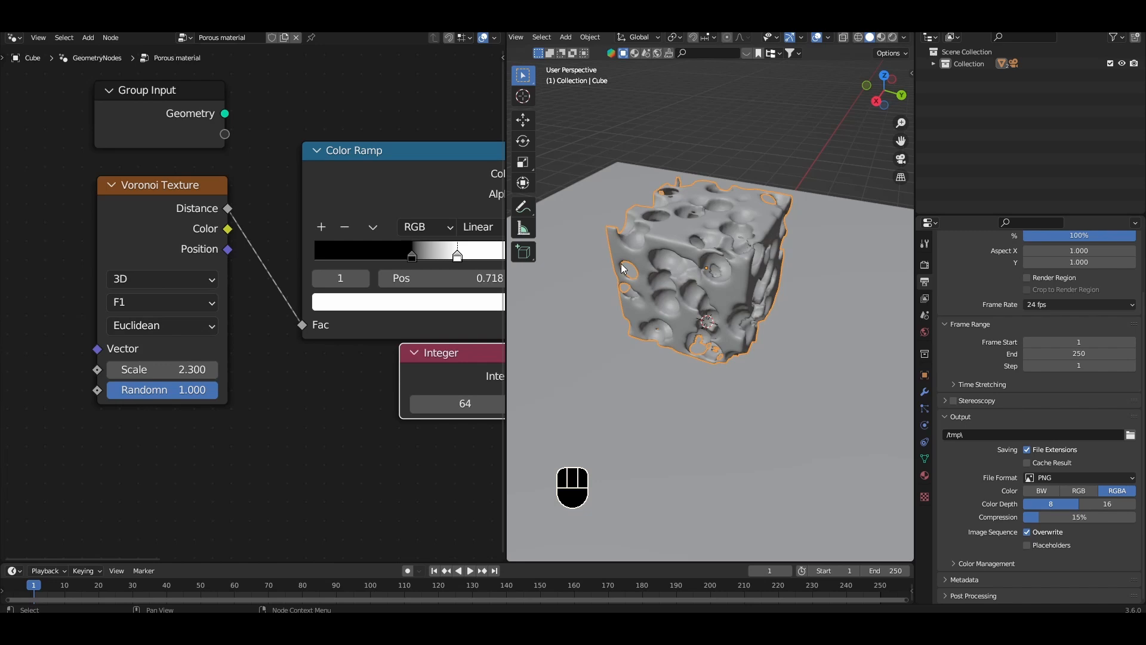
# Set the Voronoi feature to Distance to Edge and shift the ramp stops until cells appear
pyautogui.click(161, 302)
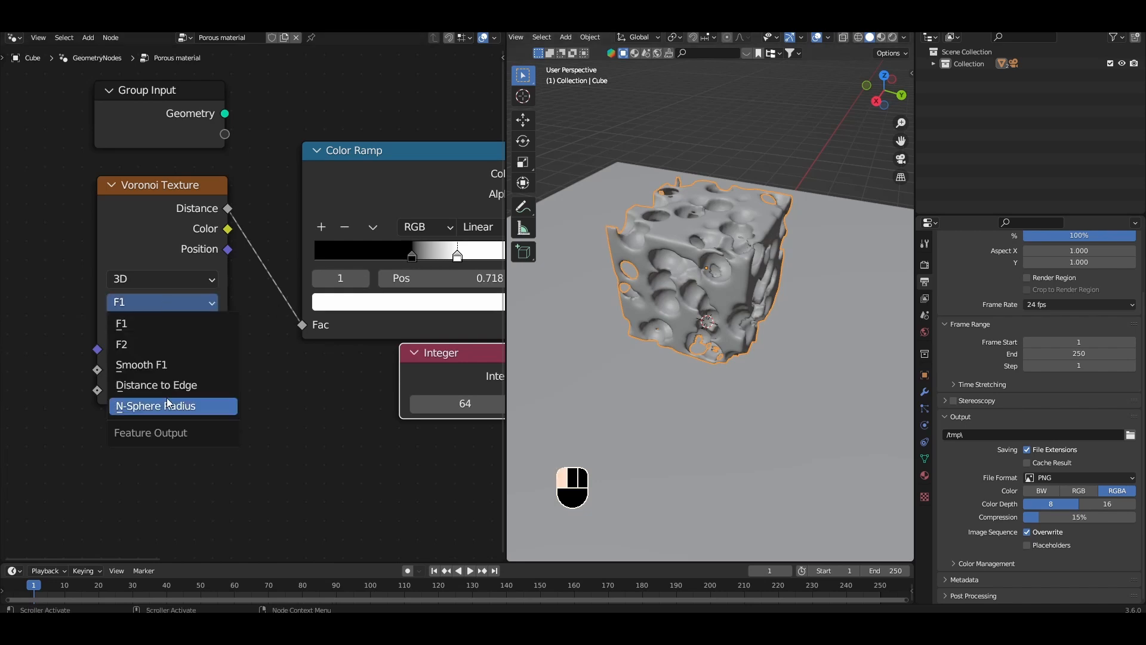
pyautogui.click(156, 385)
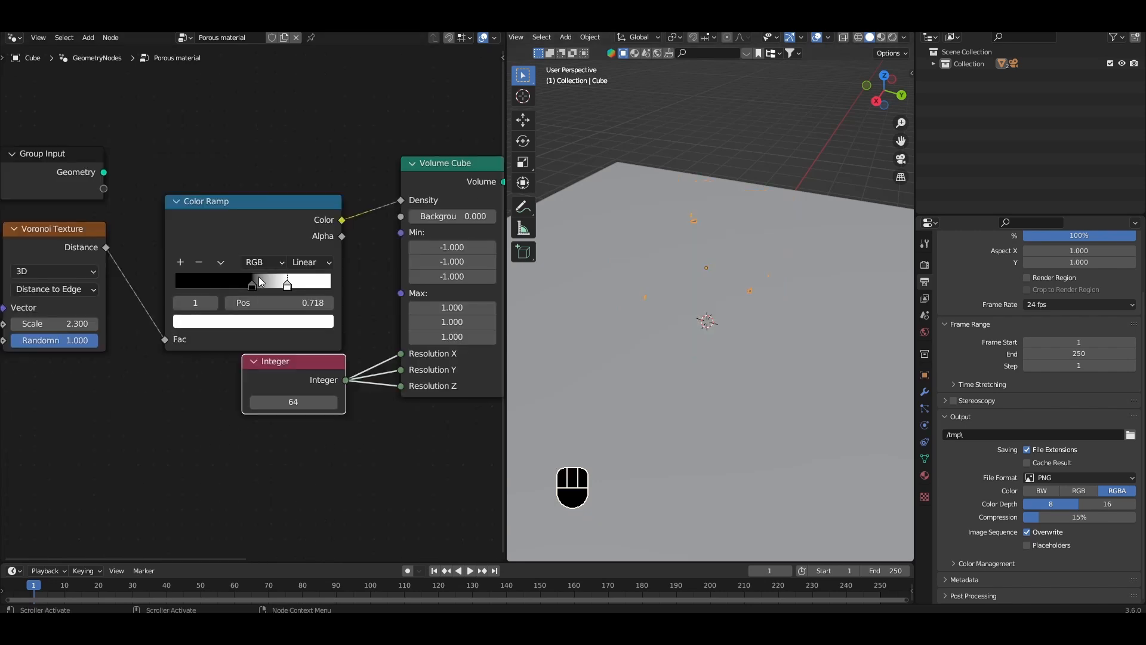
pyautogui.moveTo(286, 284); pyautogui.dragTo(284, 284)
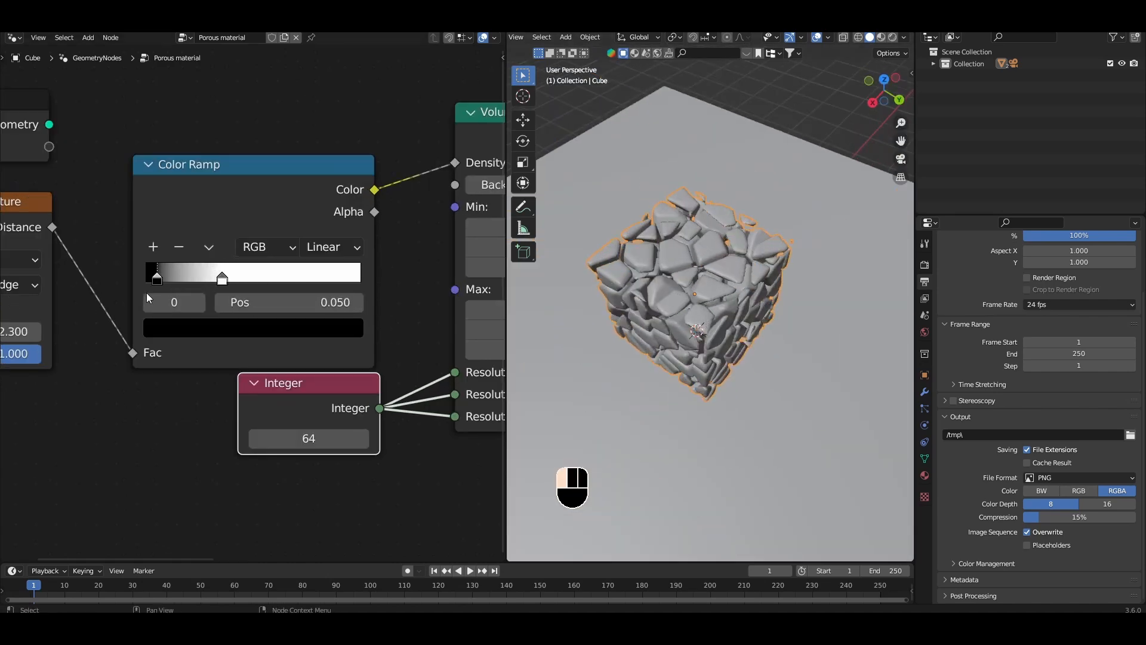
pyautogui.moveTo(156, 279); pyautogui.dragTo(218, 278)
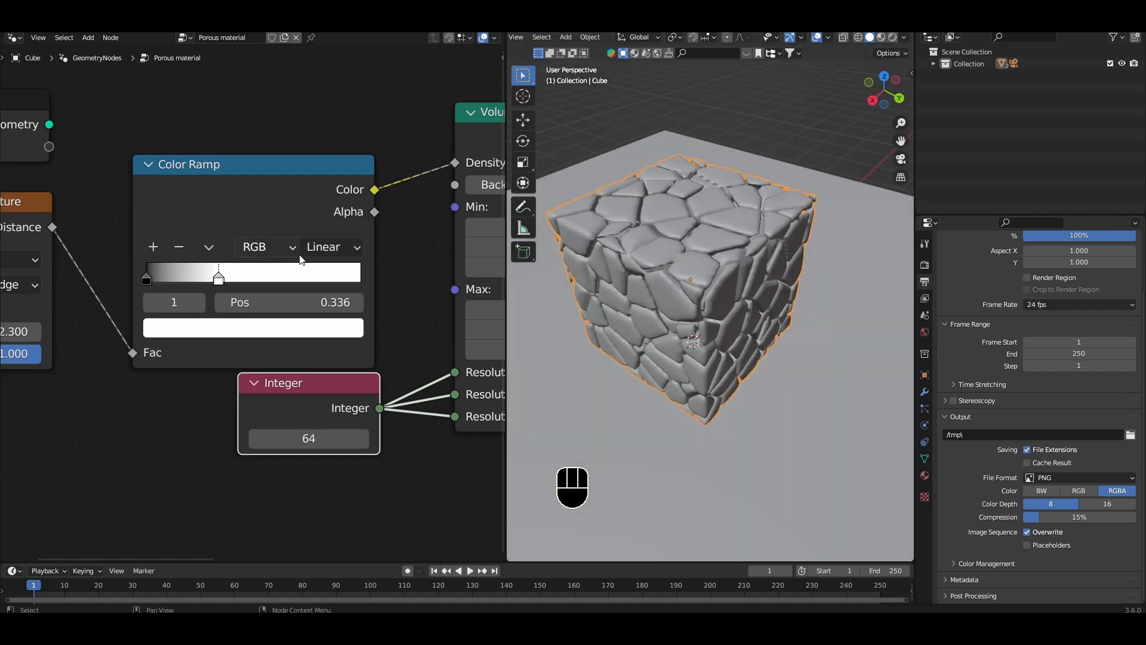
# Tune the white ramp stop through 0.73, 0.28 and 0.1, settling it around 0.27 for stone-like cells
pyautogui.moveTo(219, 275); pyautogui.dragTo(303, 276)
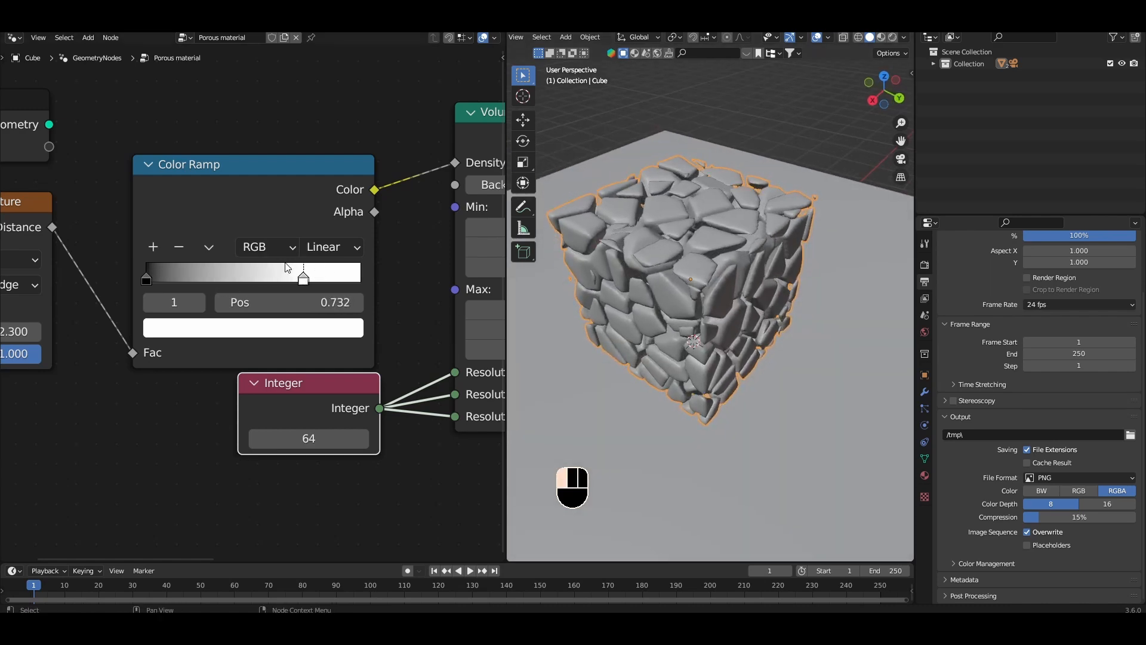
pyautogui.moveTo(302, 279); pyautogui.dragTo(206, 279)
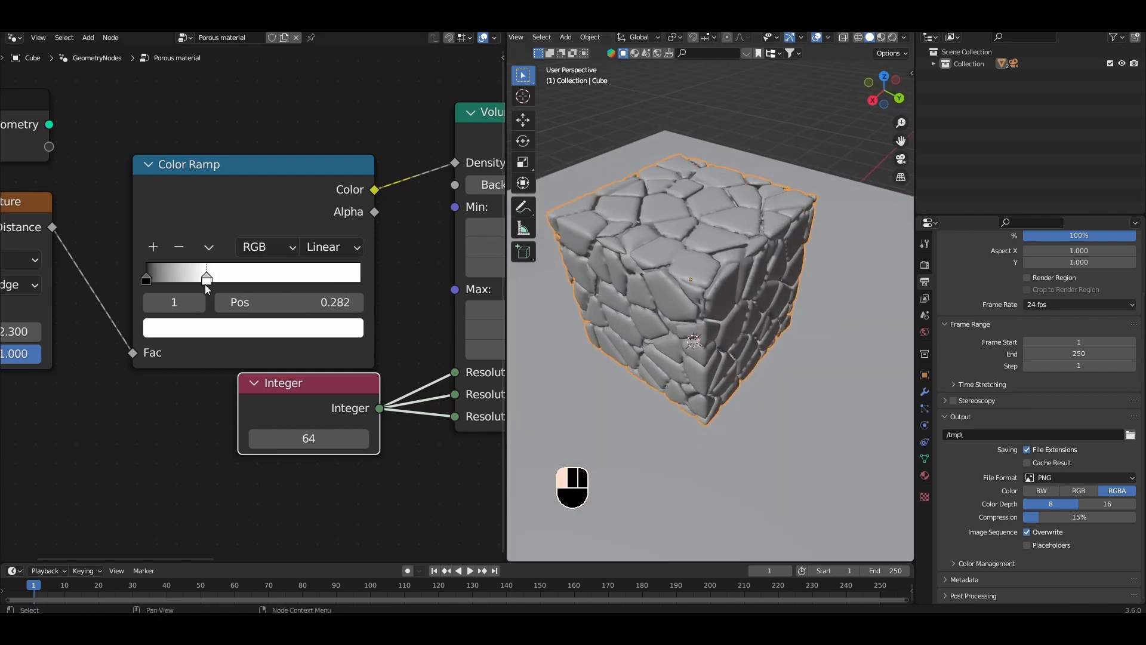
pyautogui.moveTo(206, 278); pyautogui.dragTo(163, 279)
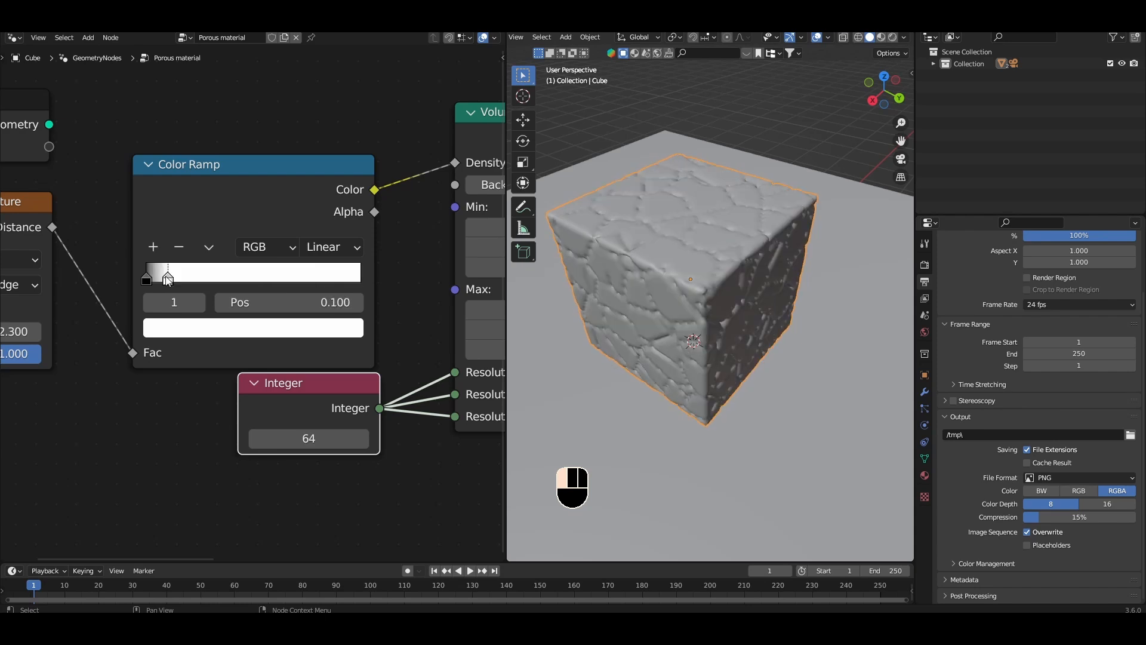
pyautogui.moveTo(167, 278); pyautogui.dragTo(203, 278)
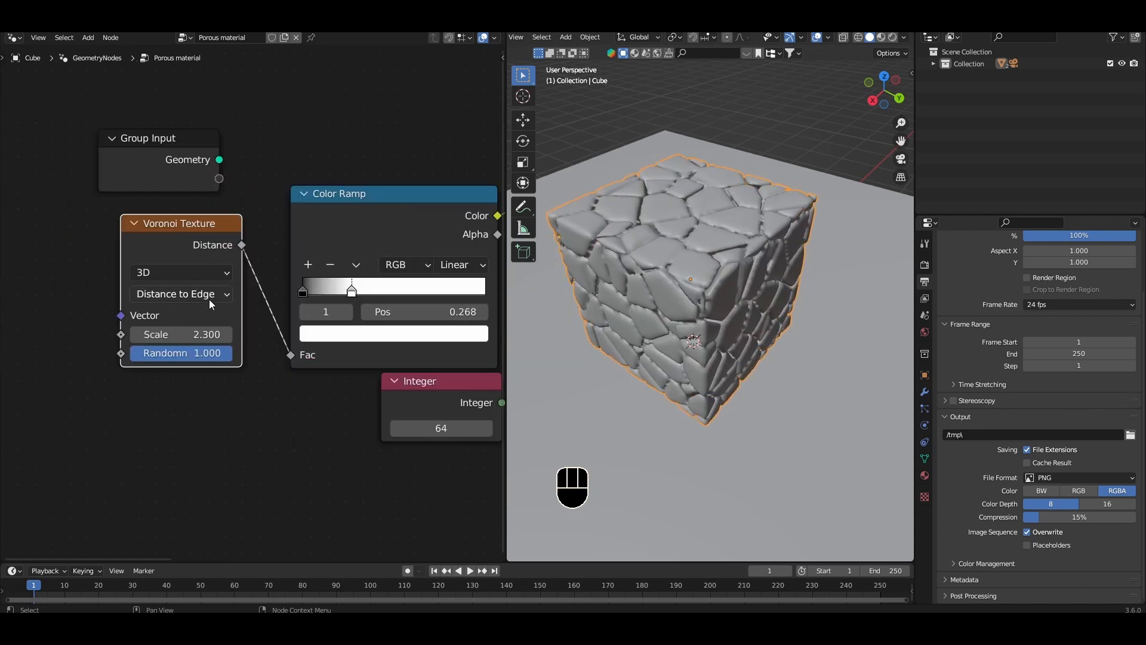
# Set the Voronoi feature to Smooth F1 and move the ramp threshold to carve large rounded holes
pyautogui.click(179, 293)
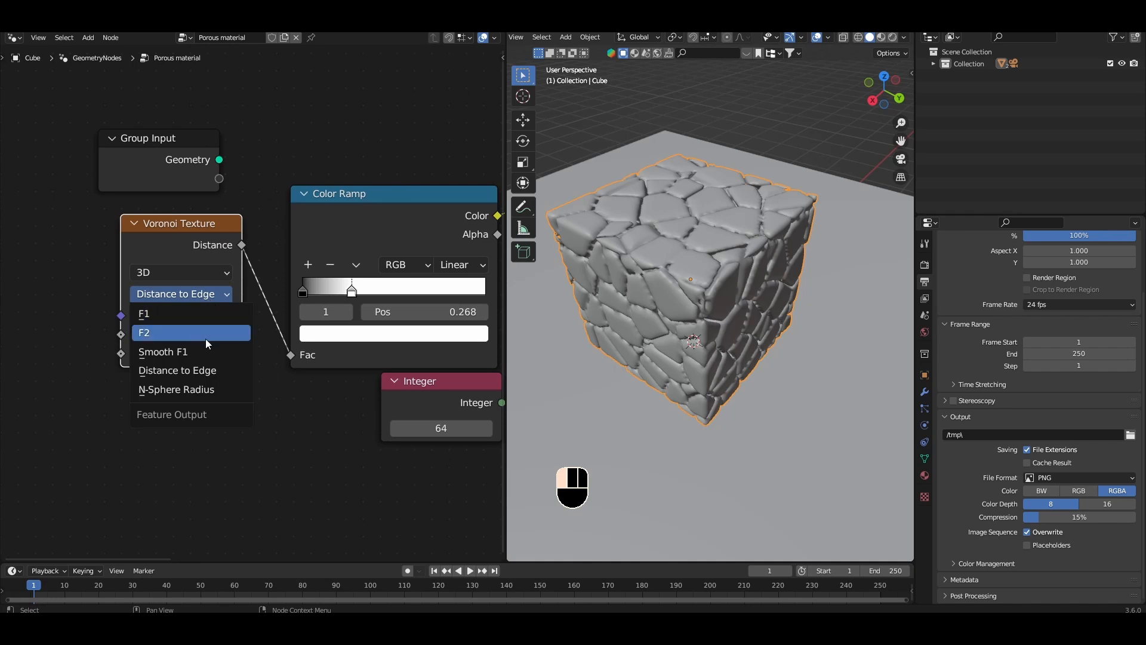
pyautogui.click(164, 351)
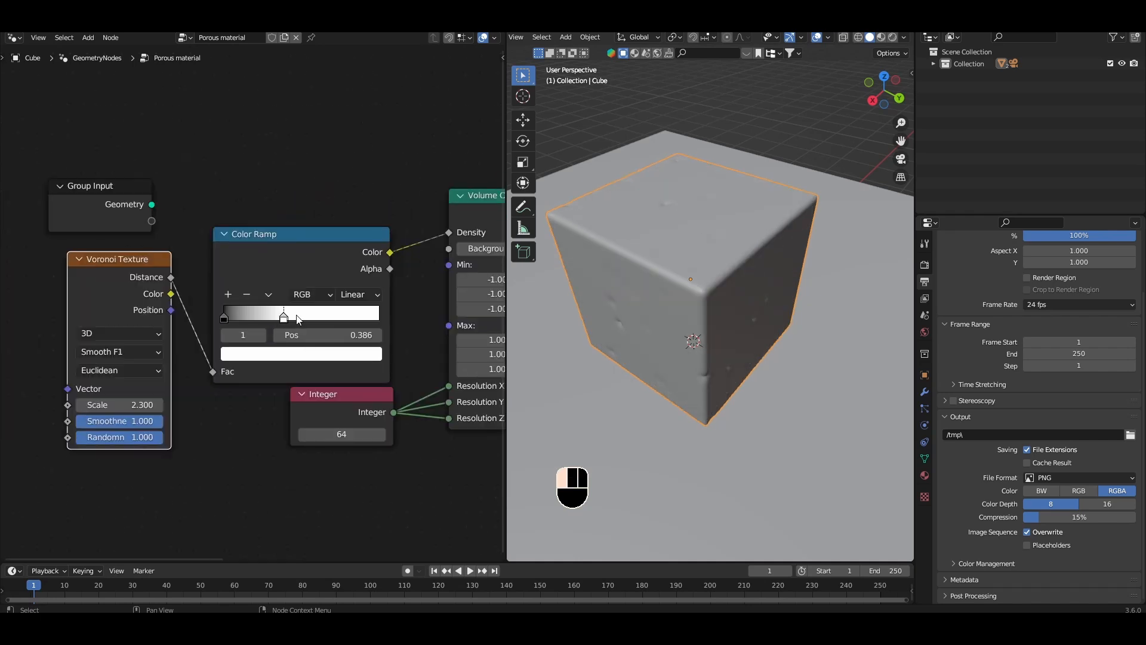
pyautogui.moveTo(284, 315); pyautogui.dragTo(306, 315)
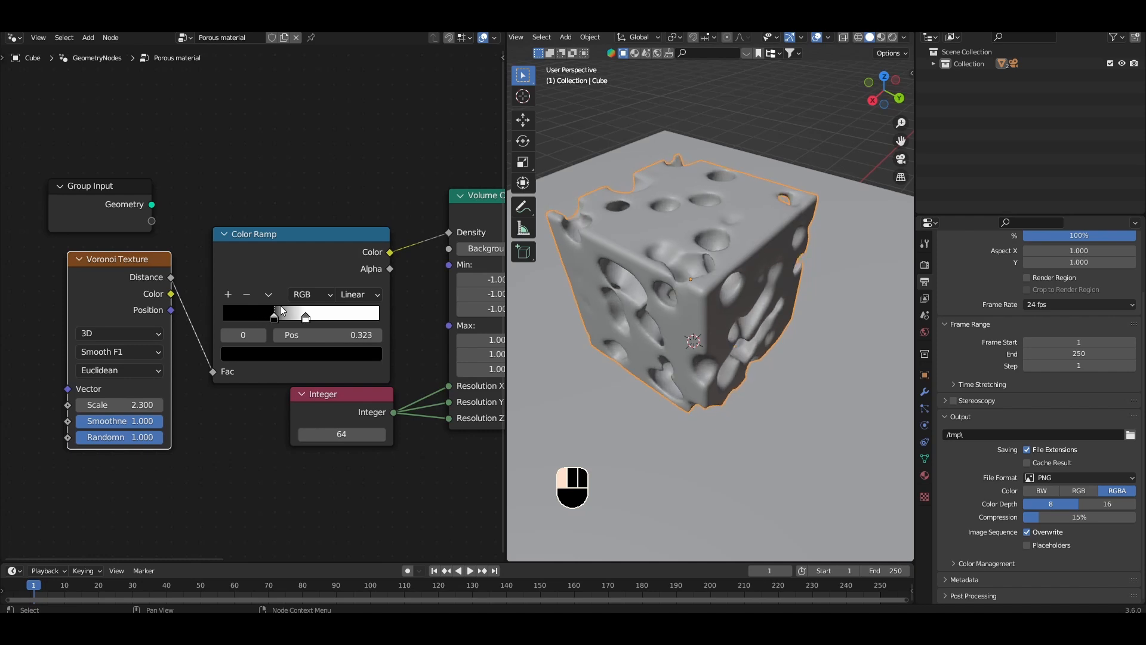
pyautogui.moveTo(275, 316); pyautogui.dragTo(286, 315)
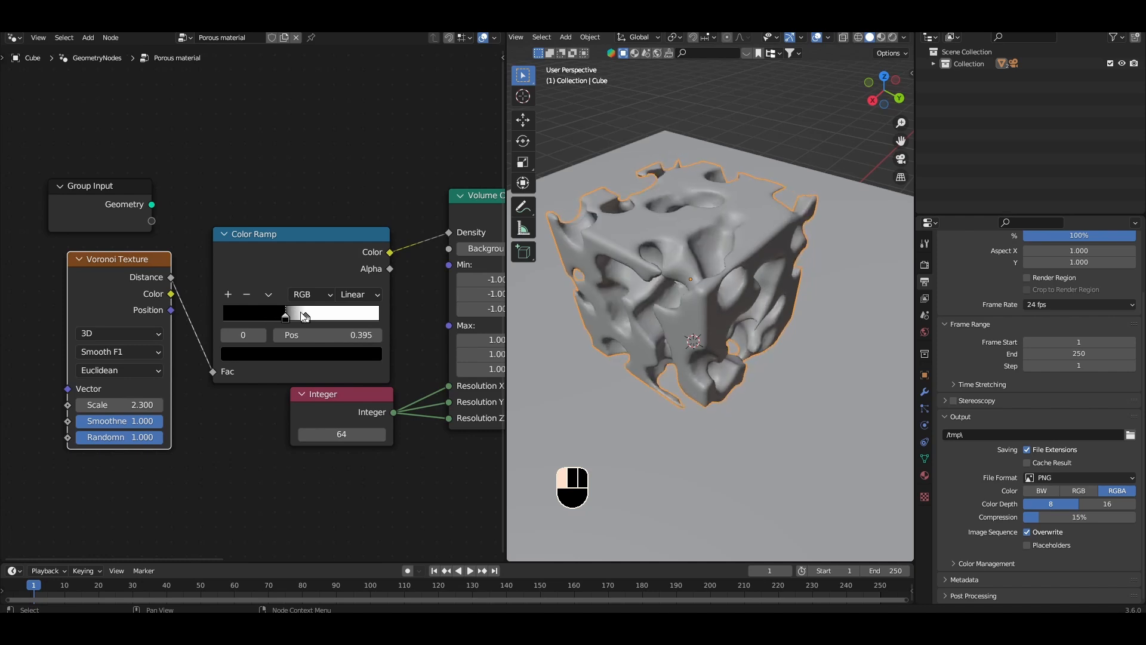
pyautogui.moveTo(285, 315); pyautogui.dragTo(304, 315)
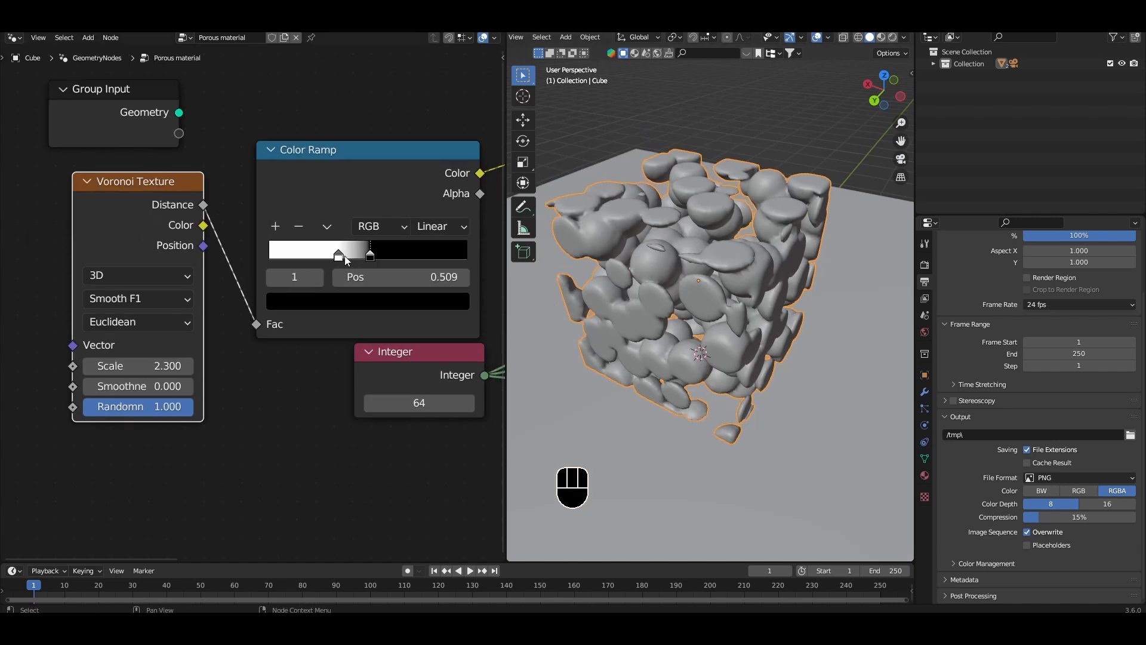
# Drag the Color Ramp stops to about 0.23 and 0.36 so the blobs become tightly packed spheres
pyautogui.moveTo(338, 256); pyautogui.dragTo(269, 255)
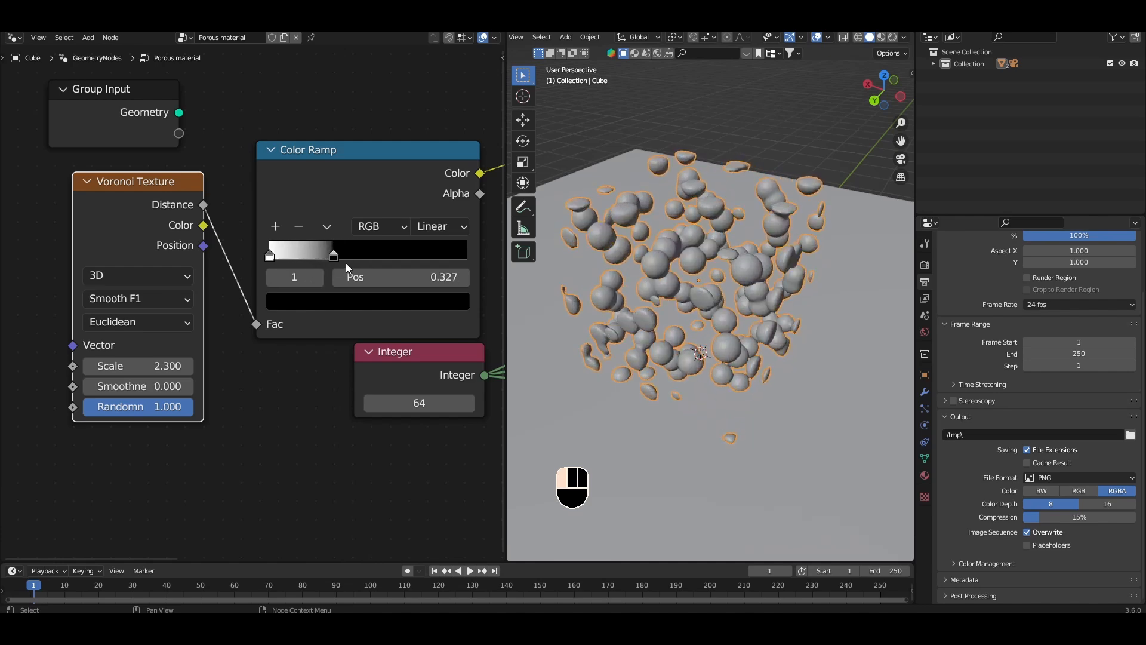
pyautogui.moveTo(333, 253); pyautogui.dragTo(315, 253)
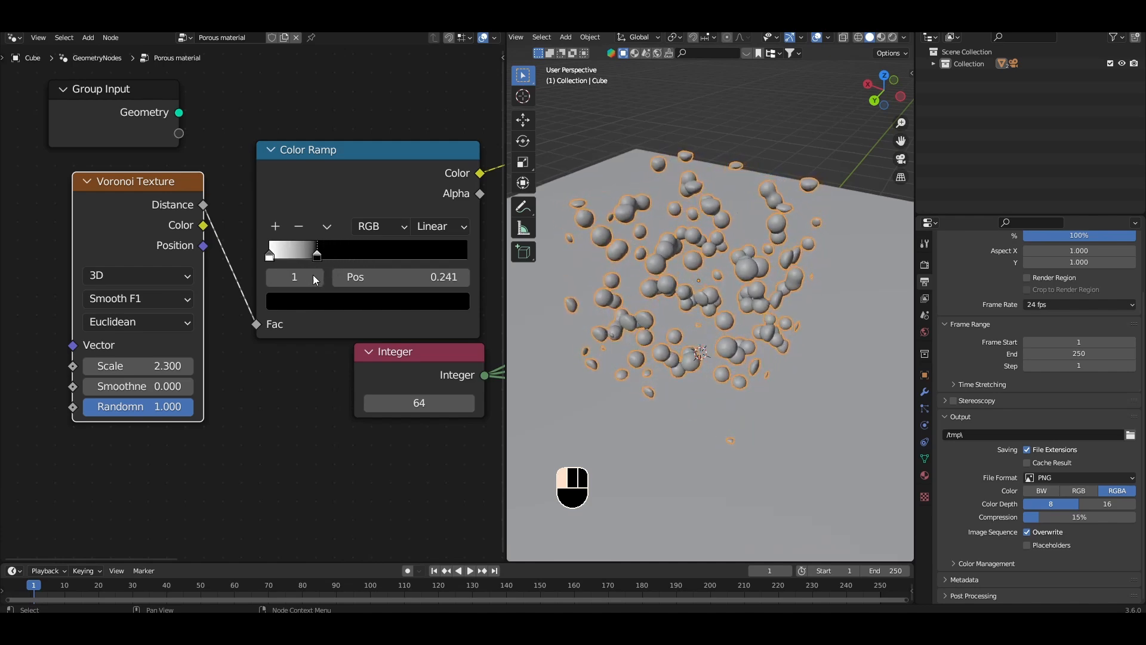
pyautogui.moveTo(317, 253); pyautogui.dragTo(387, 253)
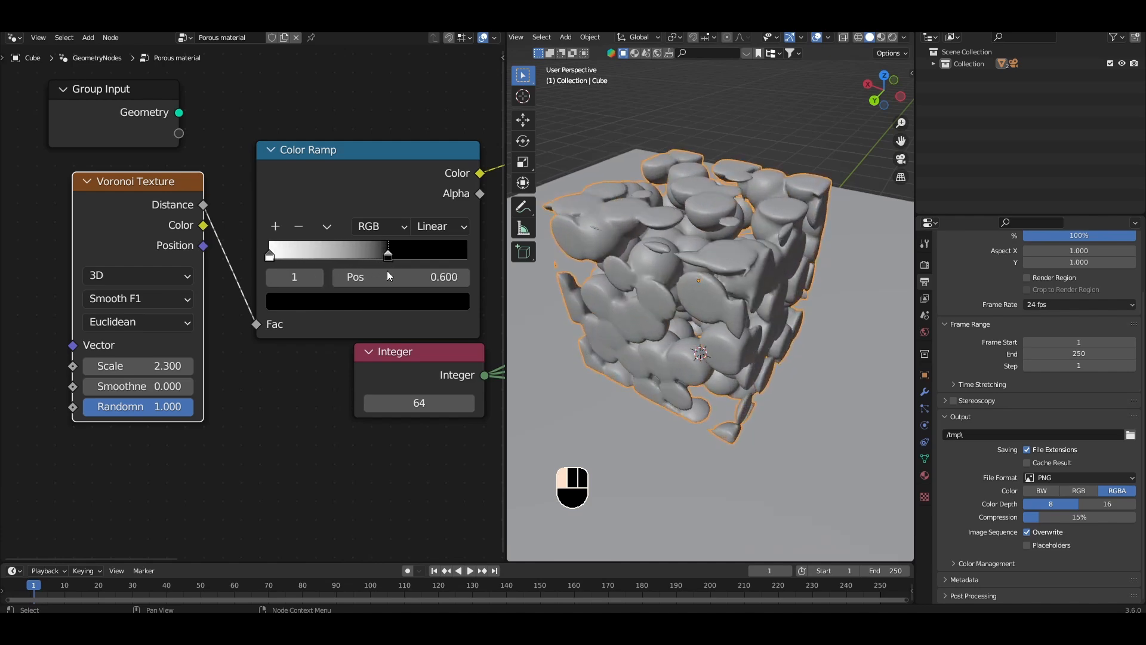
pyautogui.moveTo(386, 253); pyautogui.dragTo(406, 254)
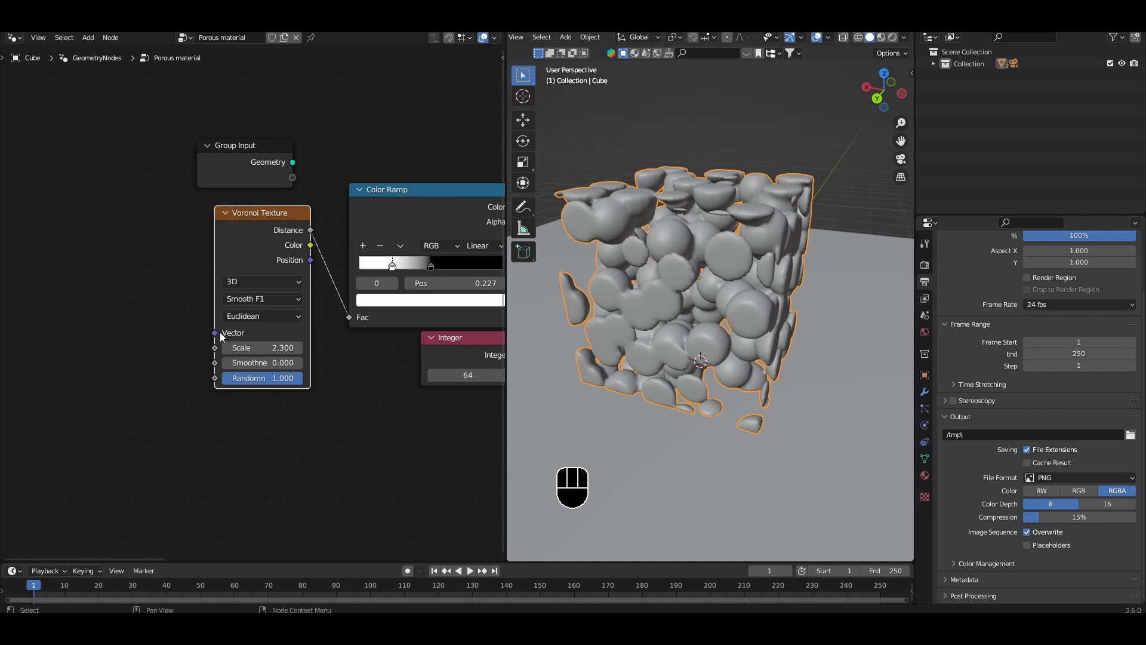
pyautogui.moveTo(204, 338)
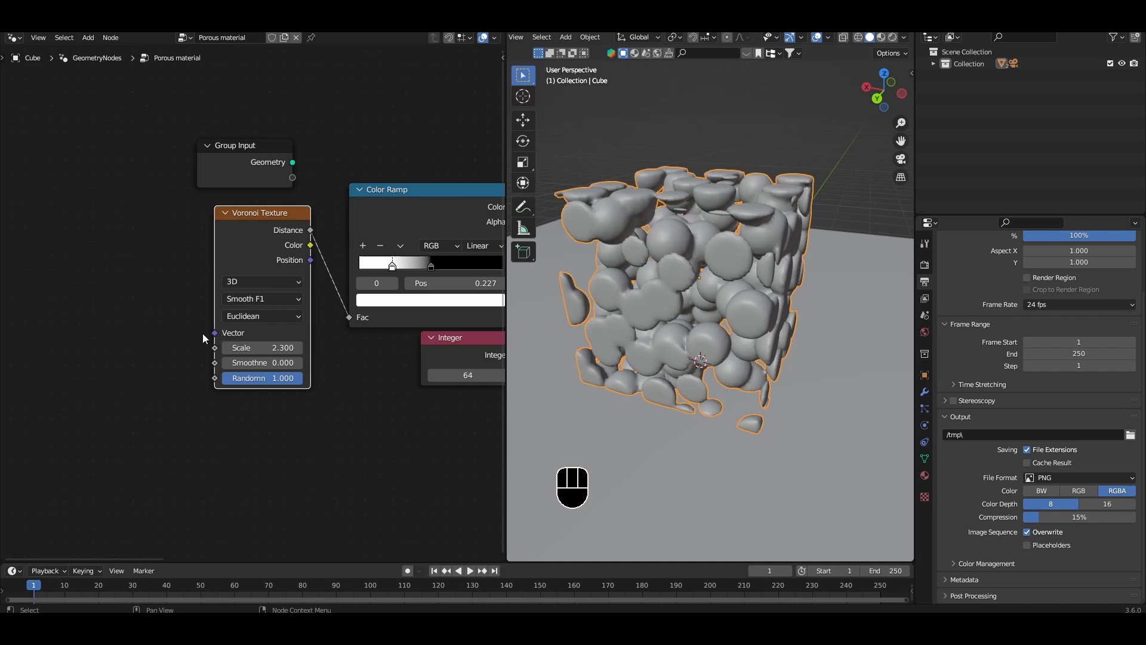
# Add a Position node feeding the Voronoi Vector through a Vector Math node set to Multiply
pyautogui.write('pd')
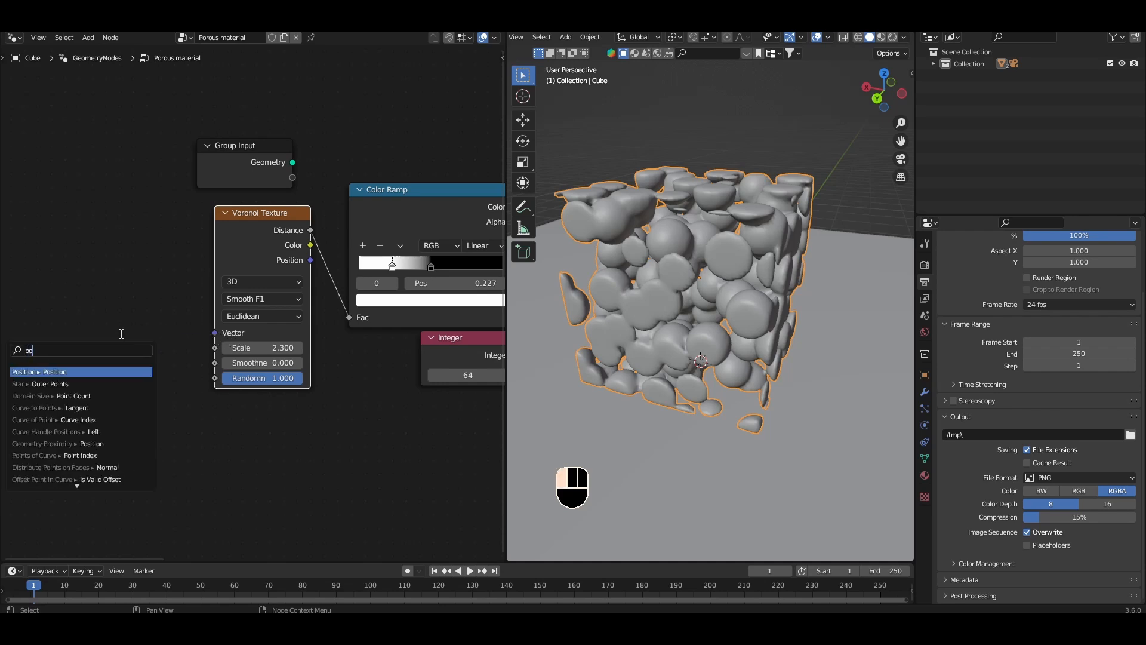
pyautogui.click(40, 371)
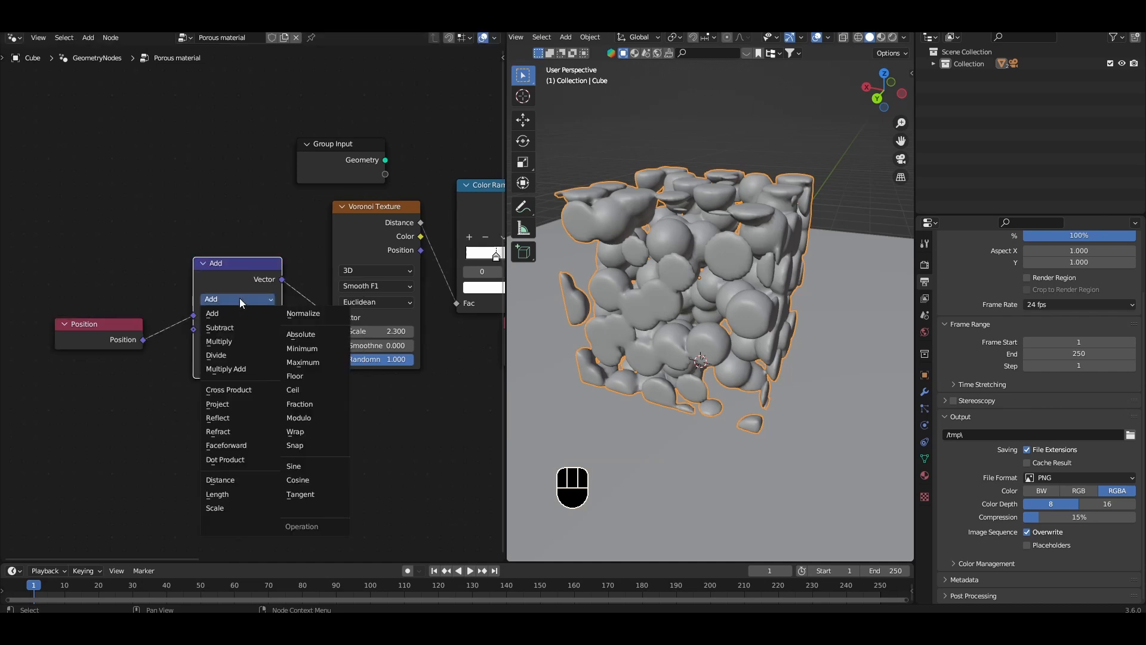
pyautogui.click(219, 341)
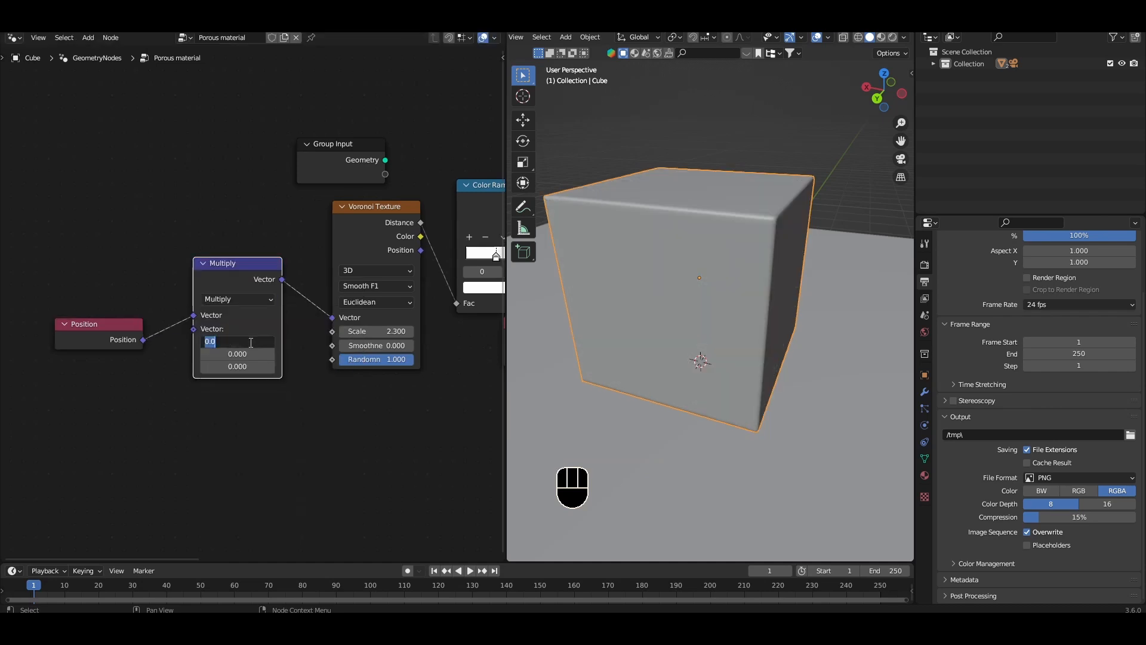